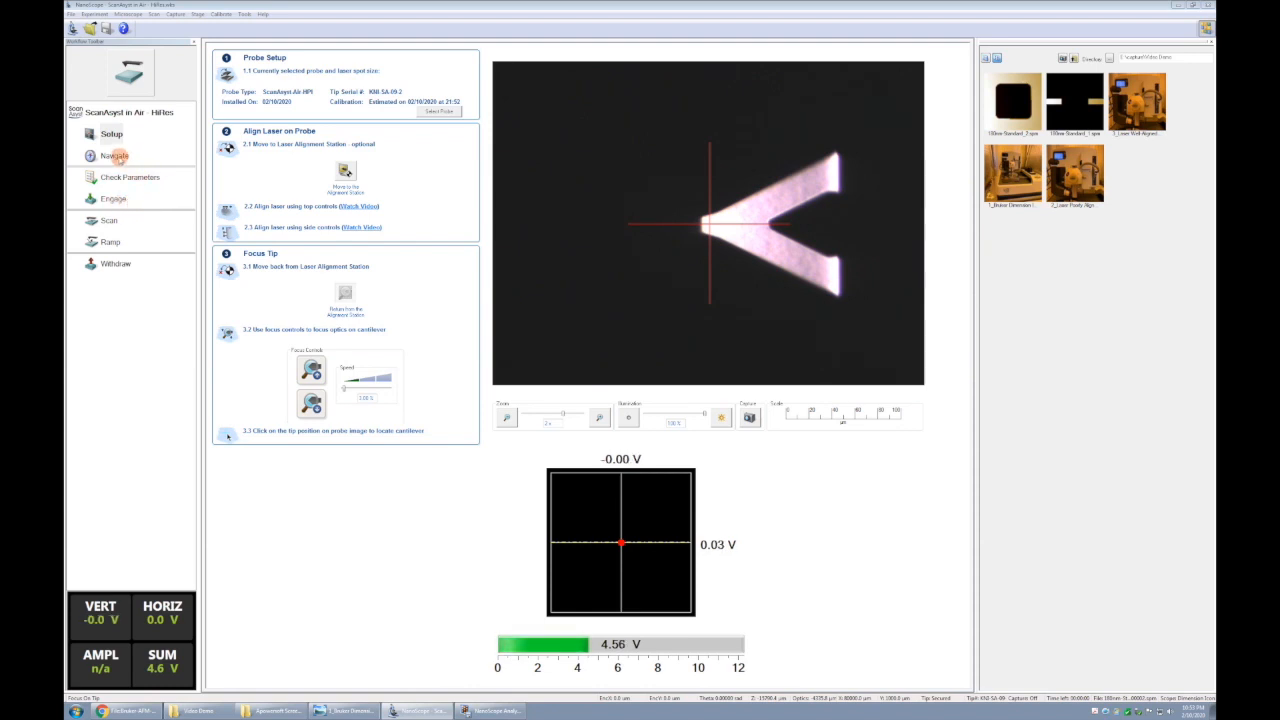
# Switch the workflow from the Setup page to the Navigate step for sample loading
pyautogui.click(112, 156)
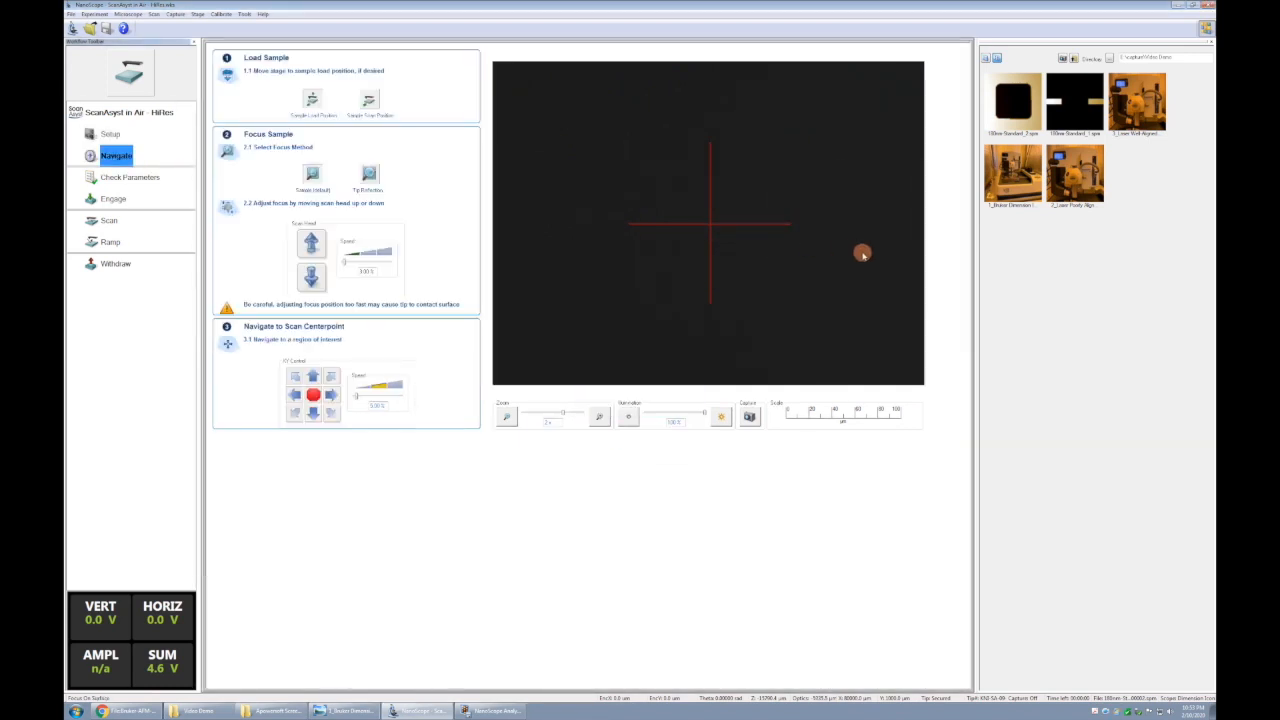
pyautogui.moveTo(770, 272)
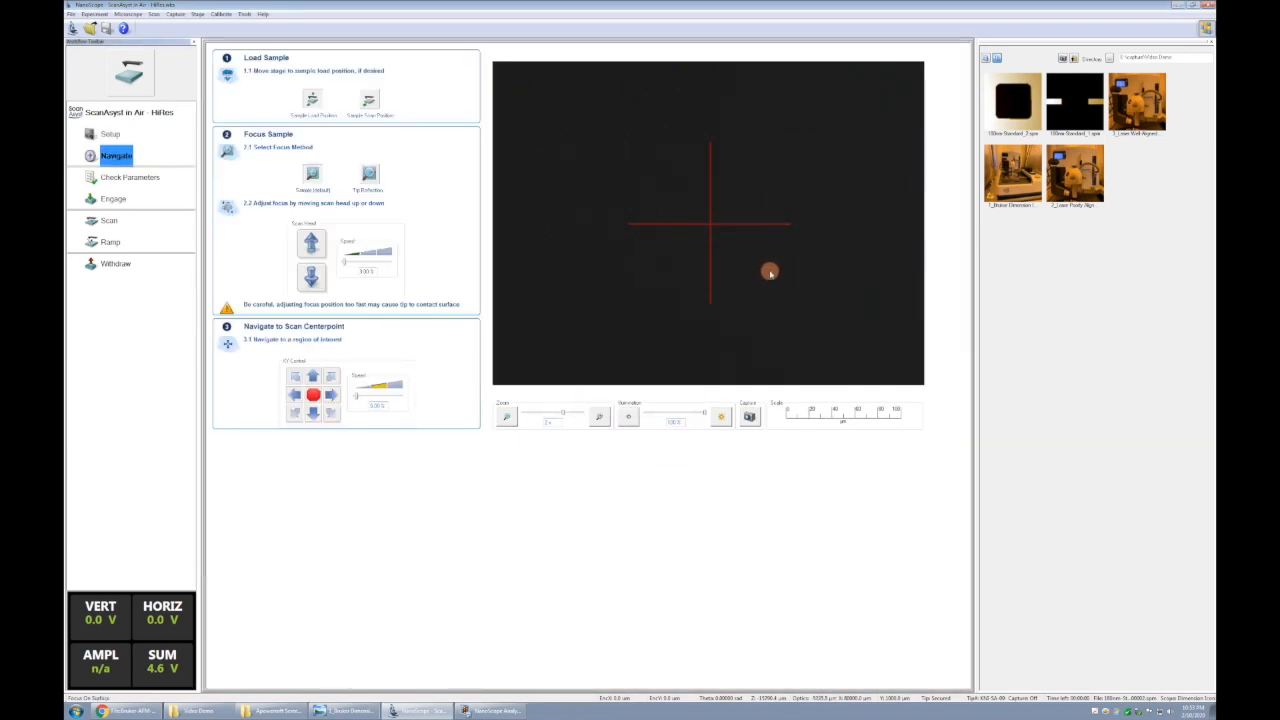
pyautogui.moveTo(512, 360)
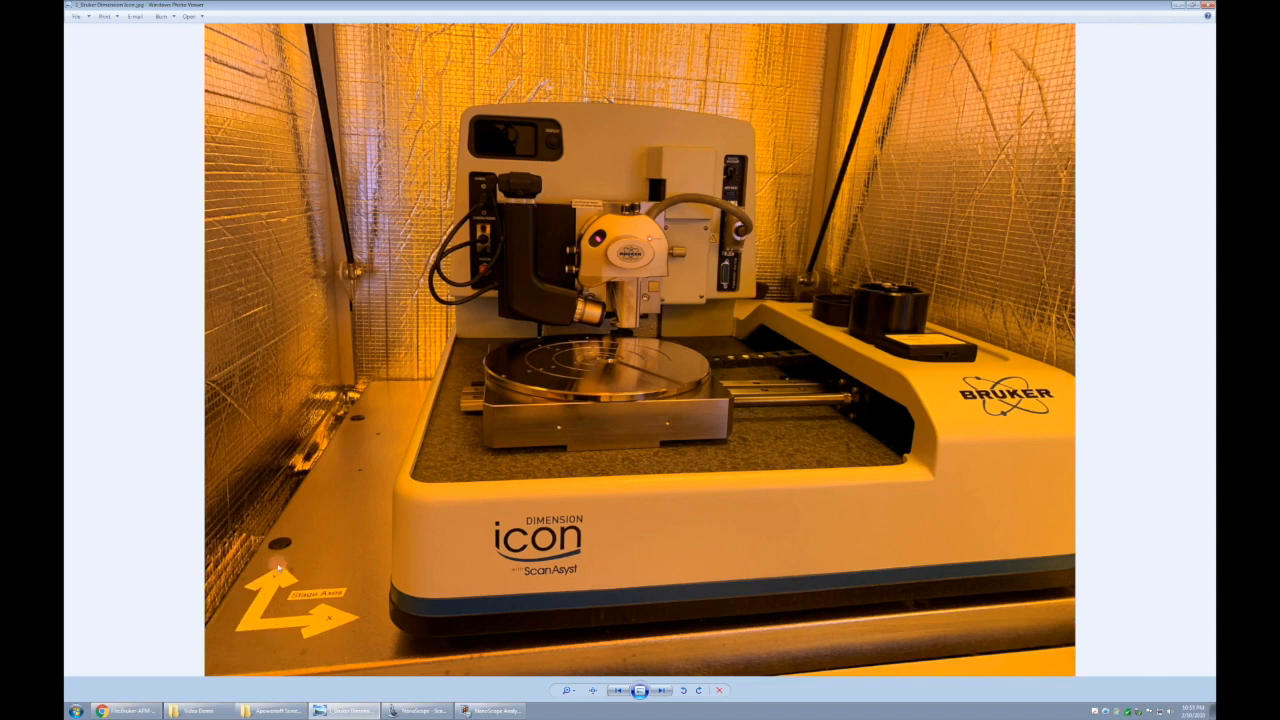
pyautogui.moveTo(306, 518)
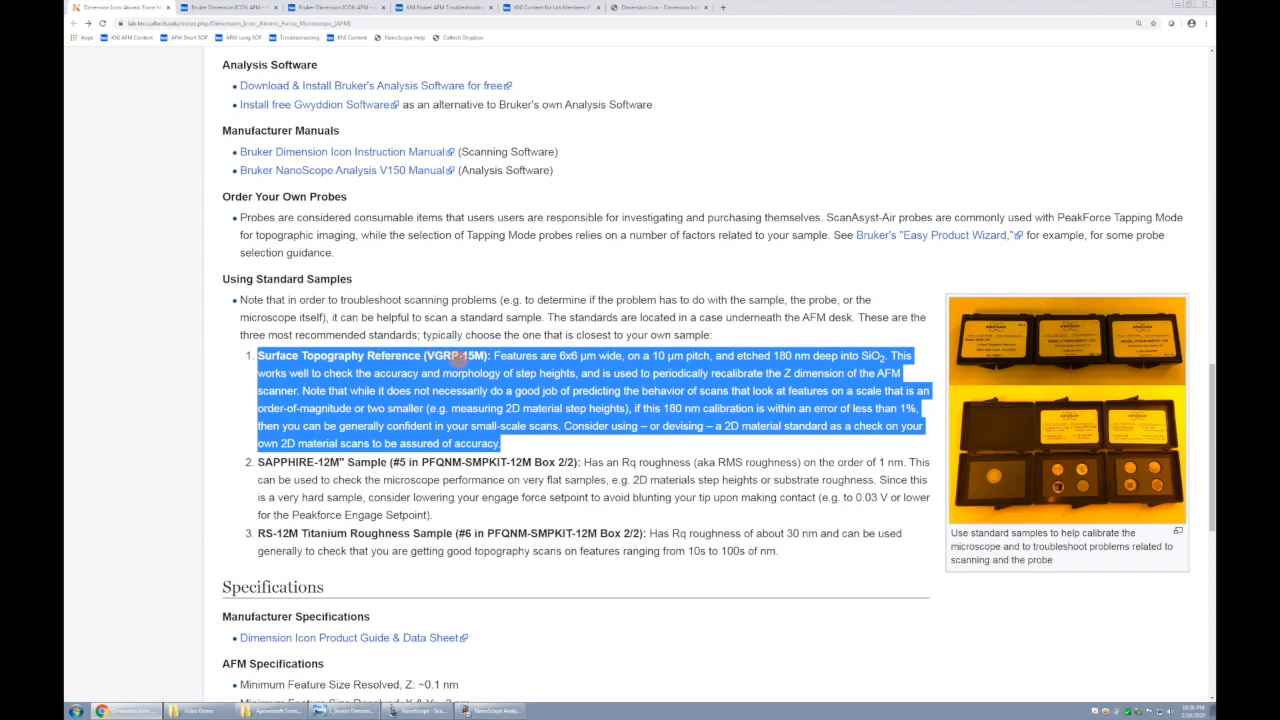
pyautogui.moveTo(1004, 442)
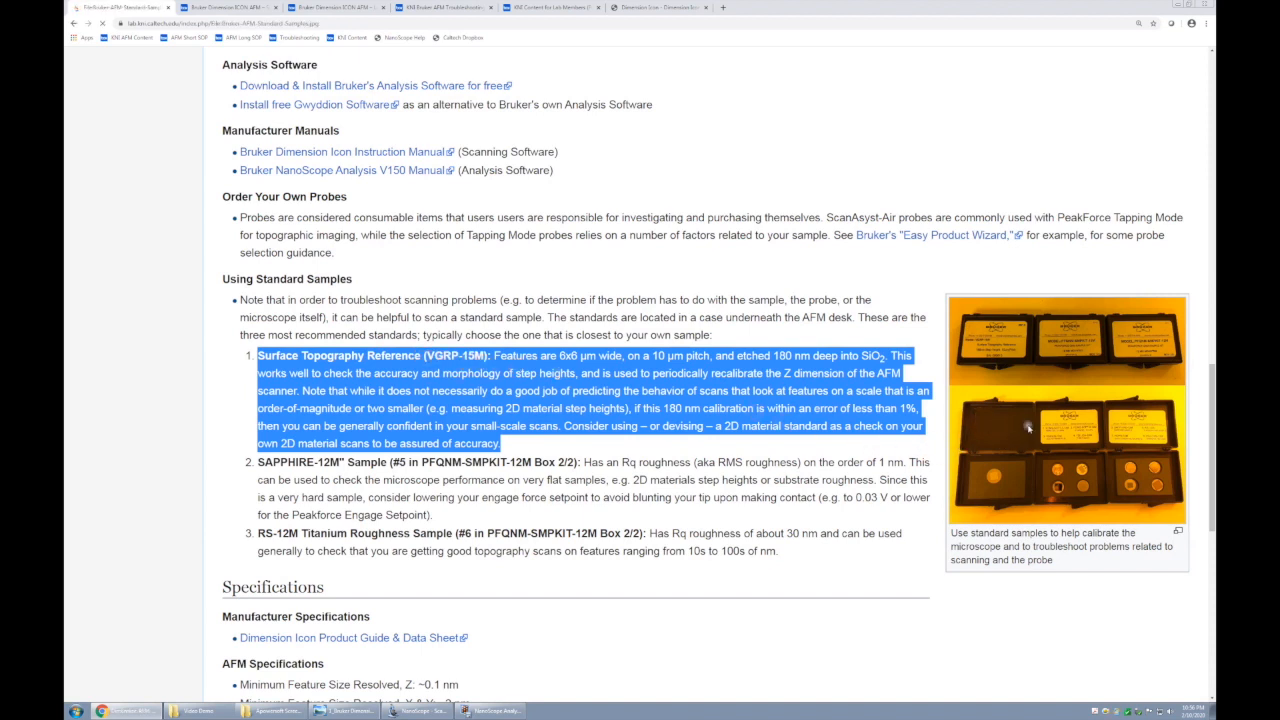
# View the Bruker AFM standard samples photo full-size on its own wiki file page
pyautogui.click(1066, 414)
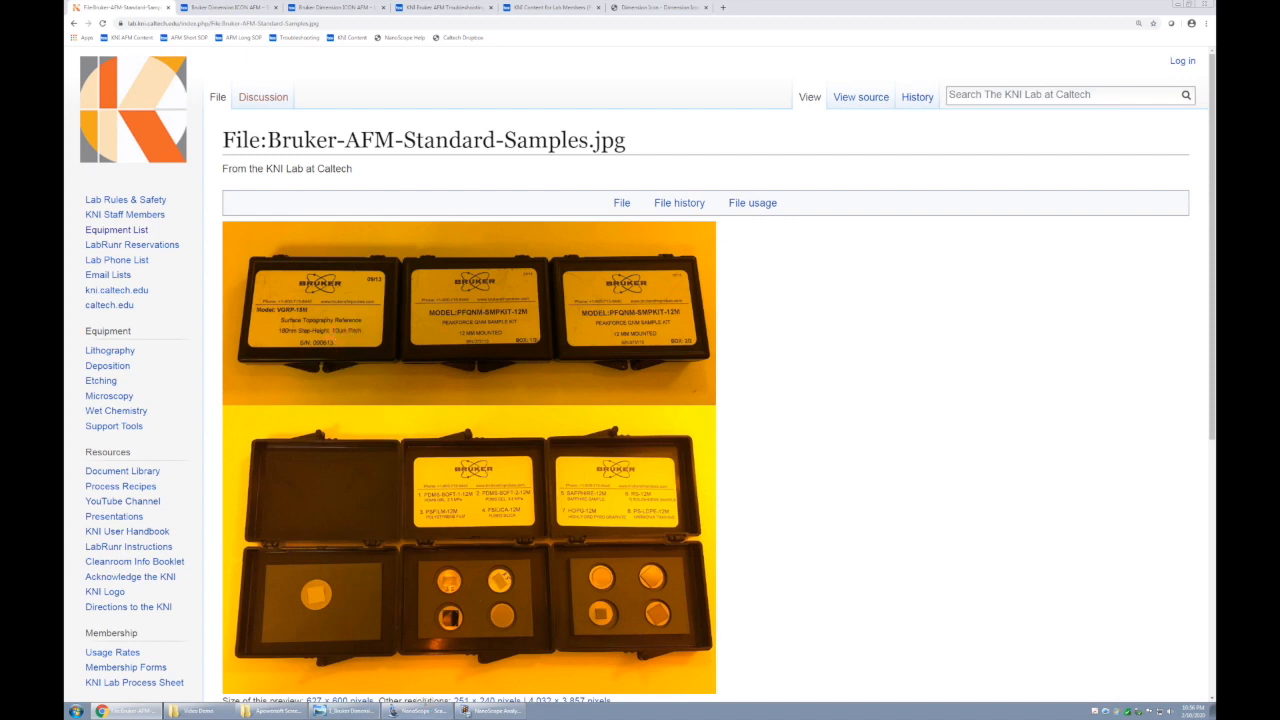
# Back in NanoScope, focus the camera on the standard's square-pit grid pattern
pyautogui.click(344, 710)
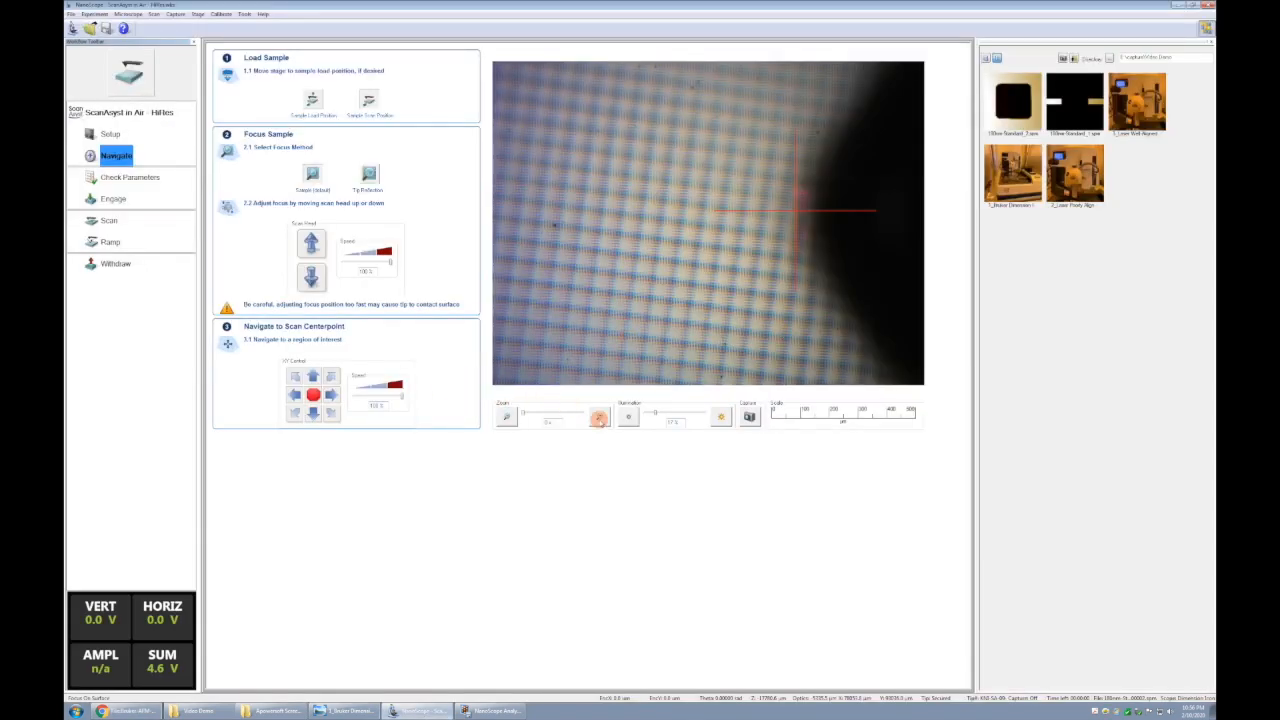
pyautogui.click(596, 412)
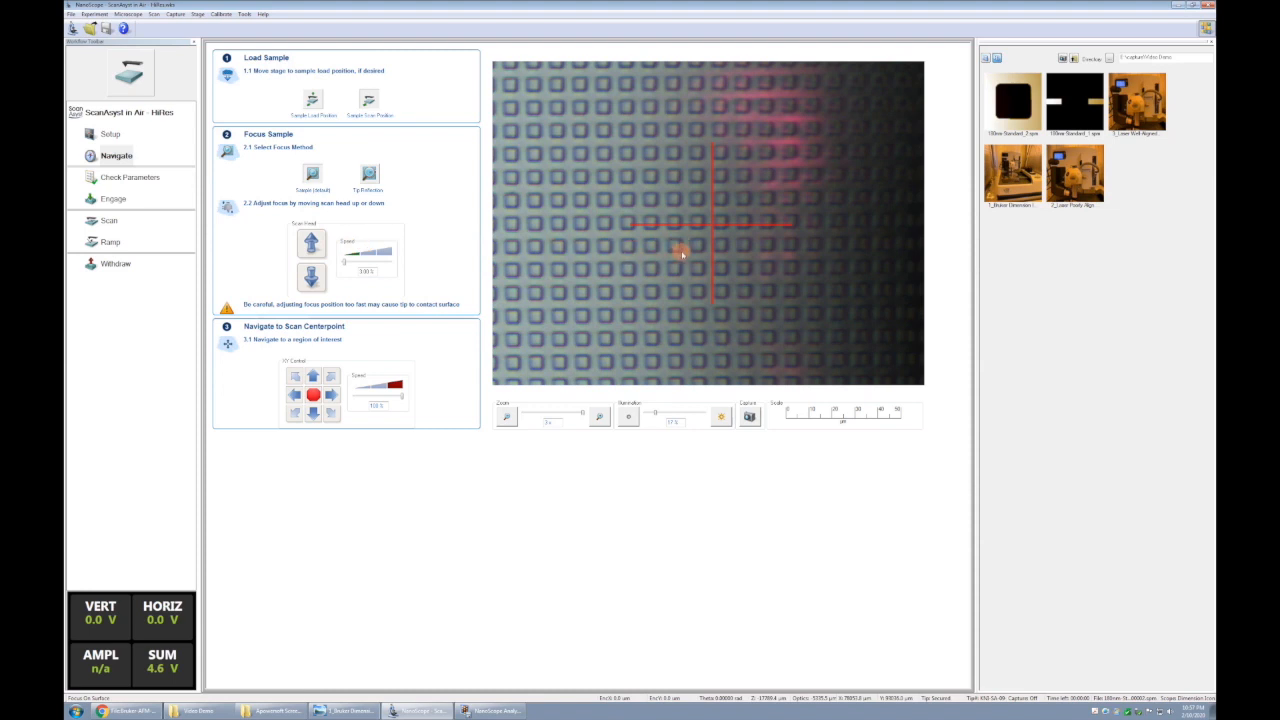
pyautogui.moveTo(676, 256)
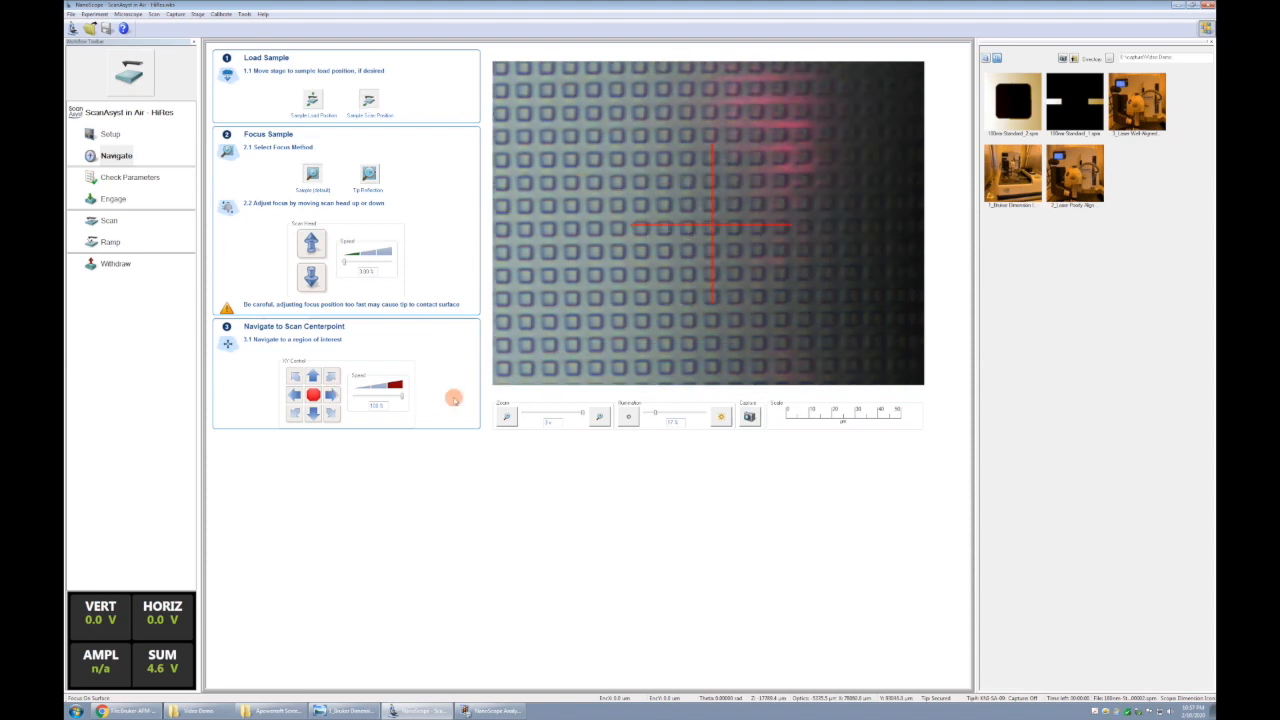
pyautogui.moveTo(452, 388)
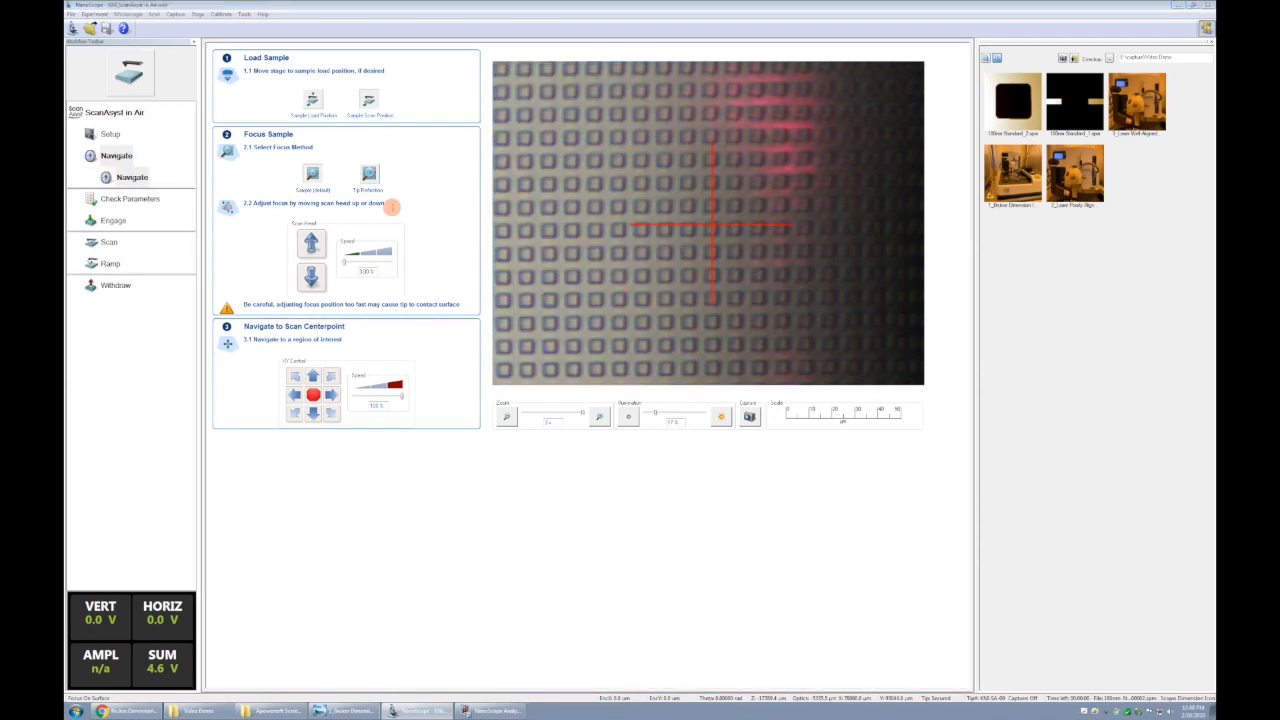
pyautogui.click(128, 198)
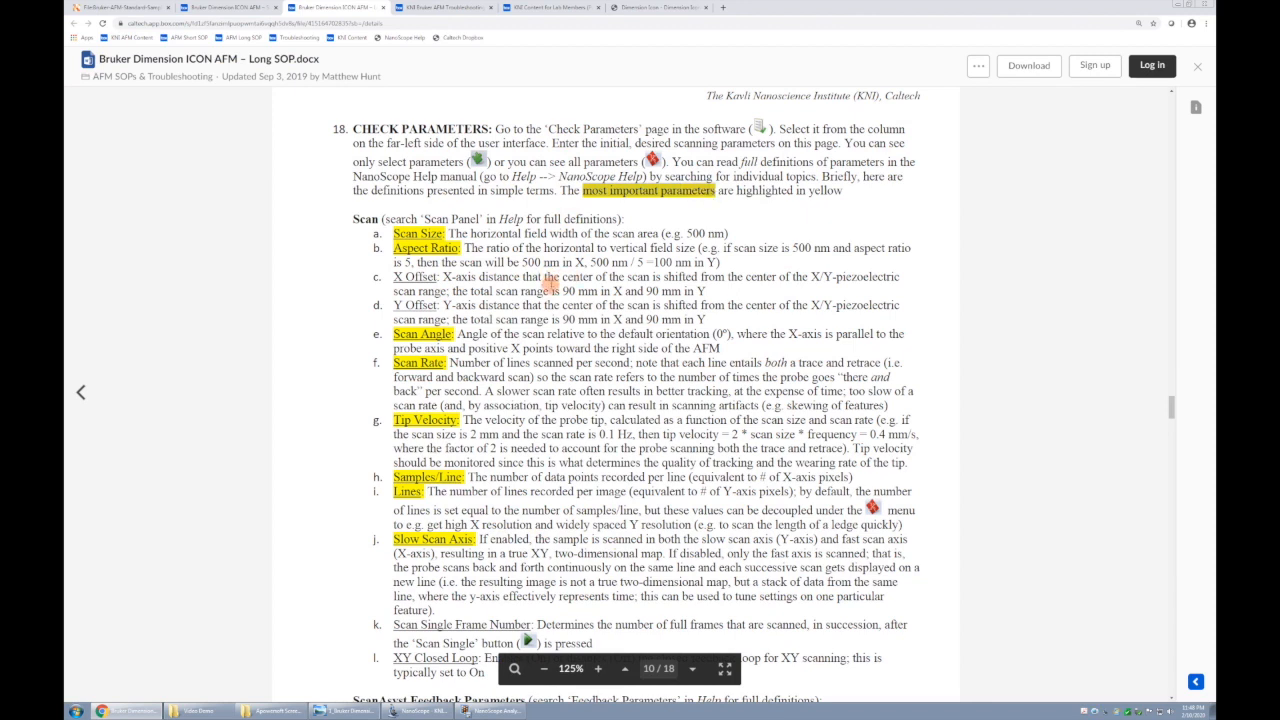
pyautogui.moveTo(628, 468)
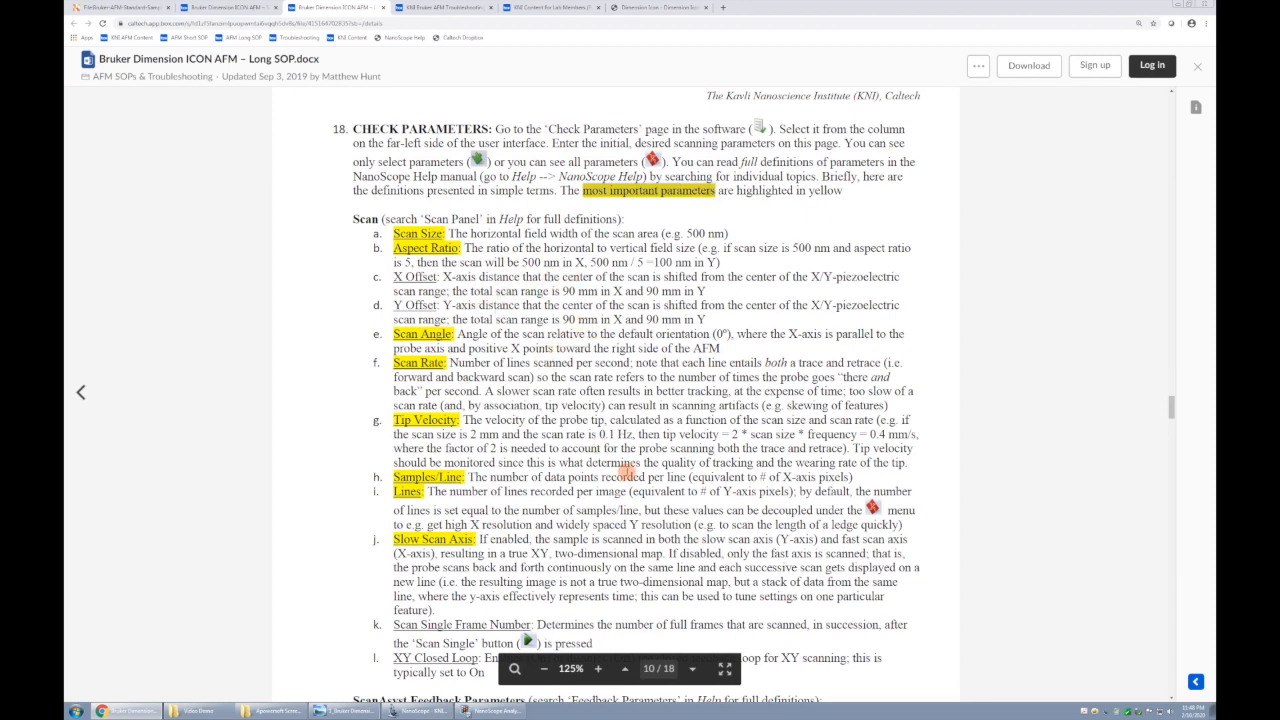
# Read the SOP's Scan, ScanAsyst Feedback, Tapping, Peak Force and Limits definitions, then return to NanoScope
pyautogui.scroll(-3)
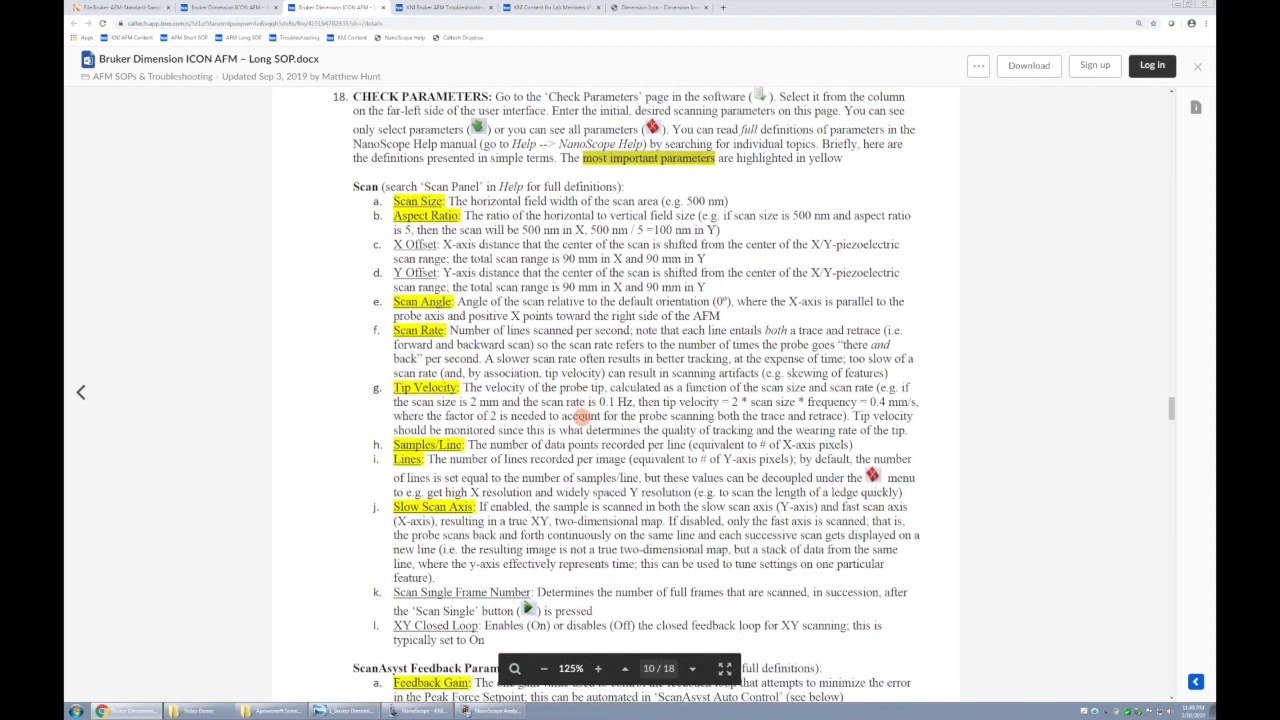
pyautogui.scroll(-3)
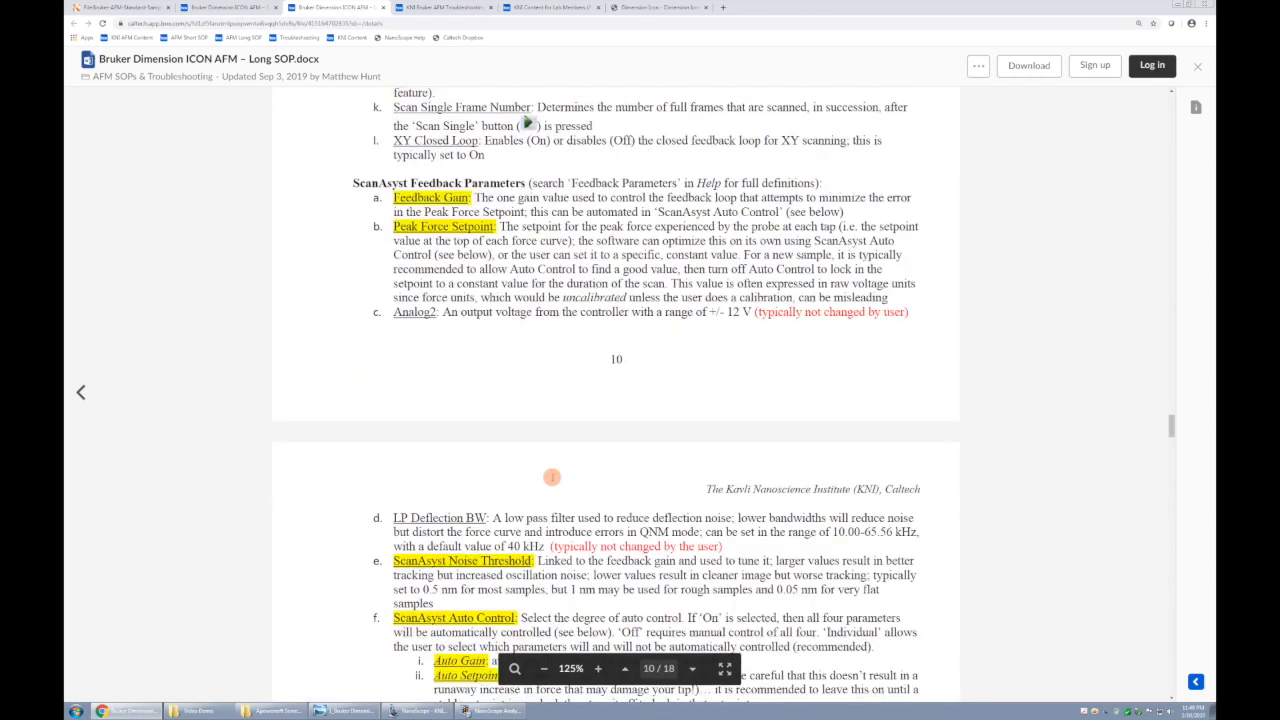
pyautogui.scroll(-3)
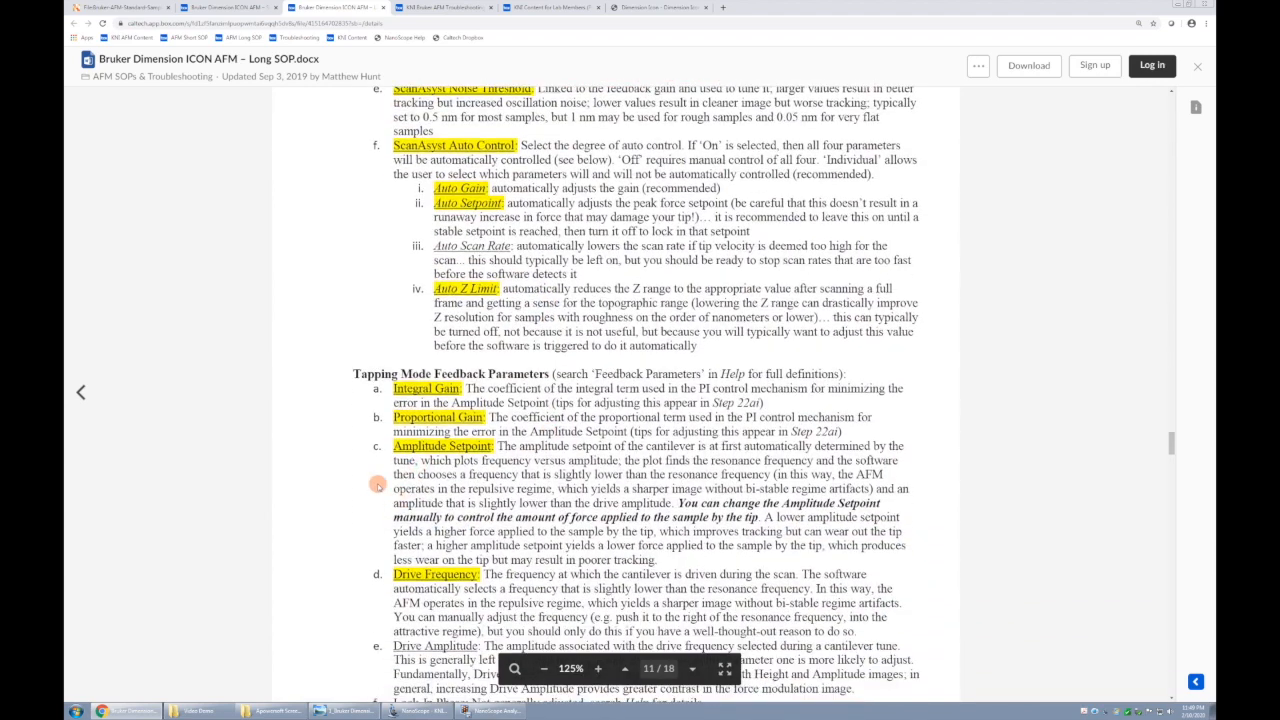
pyautogui.scroll(-3)
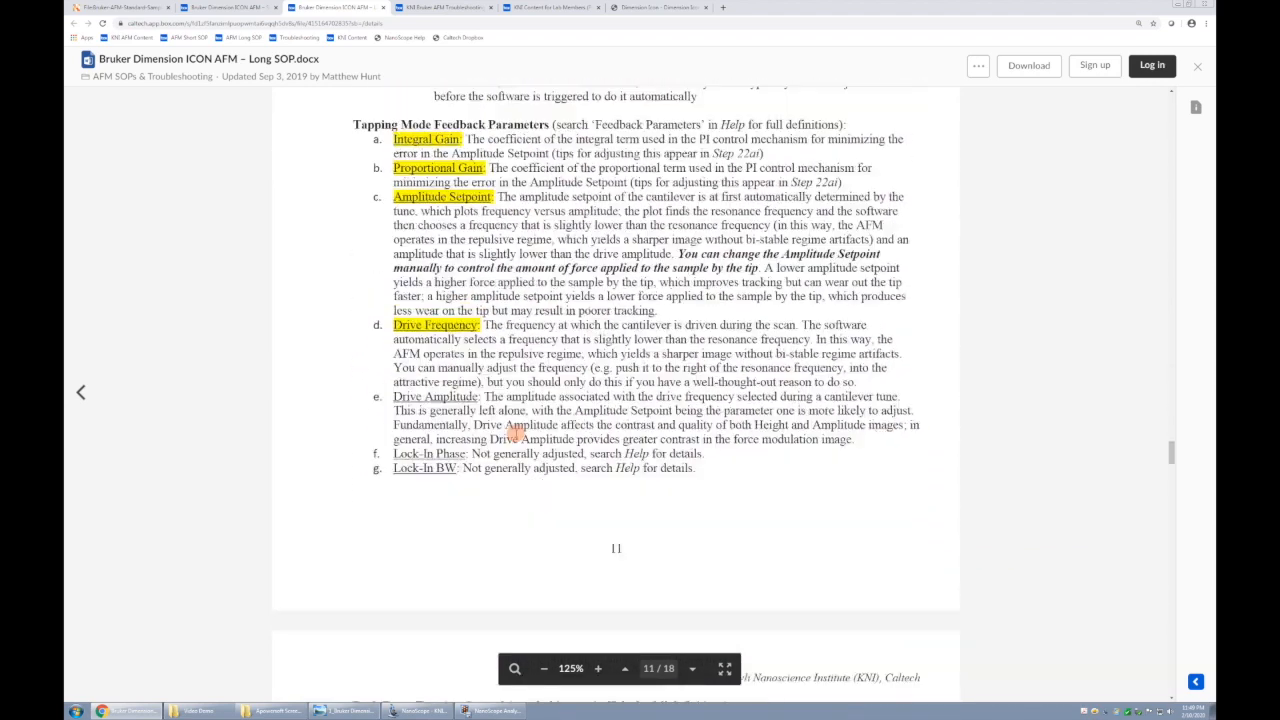
pyautogui.scroll(-3)
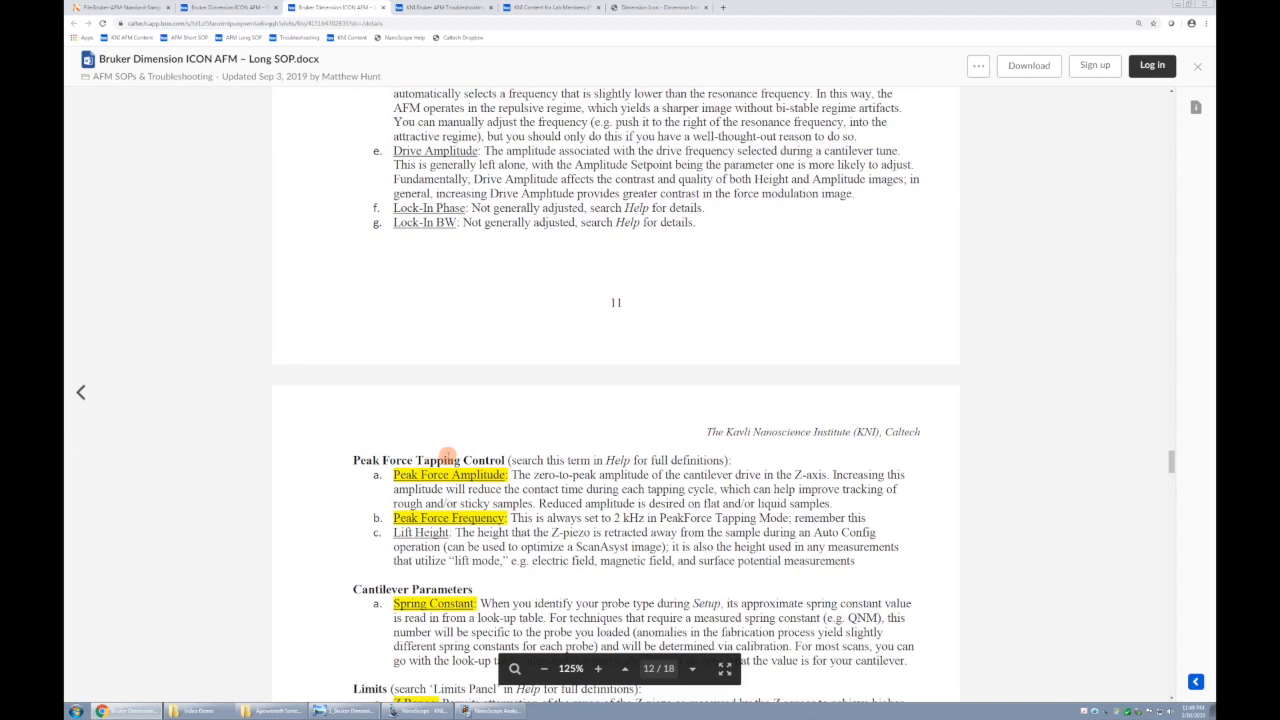
pyautogui.scroll(-3)
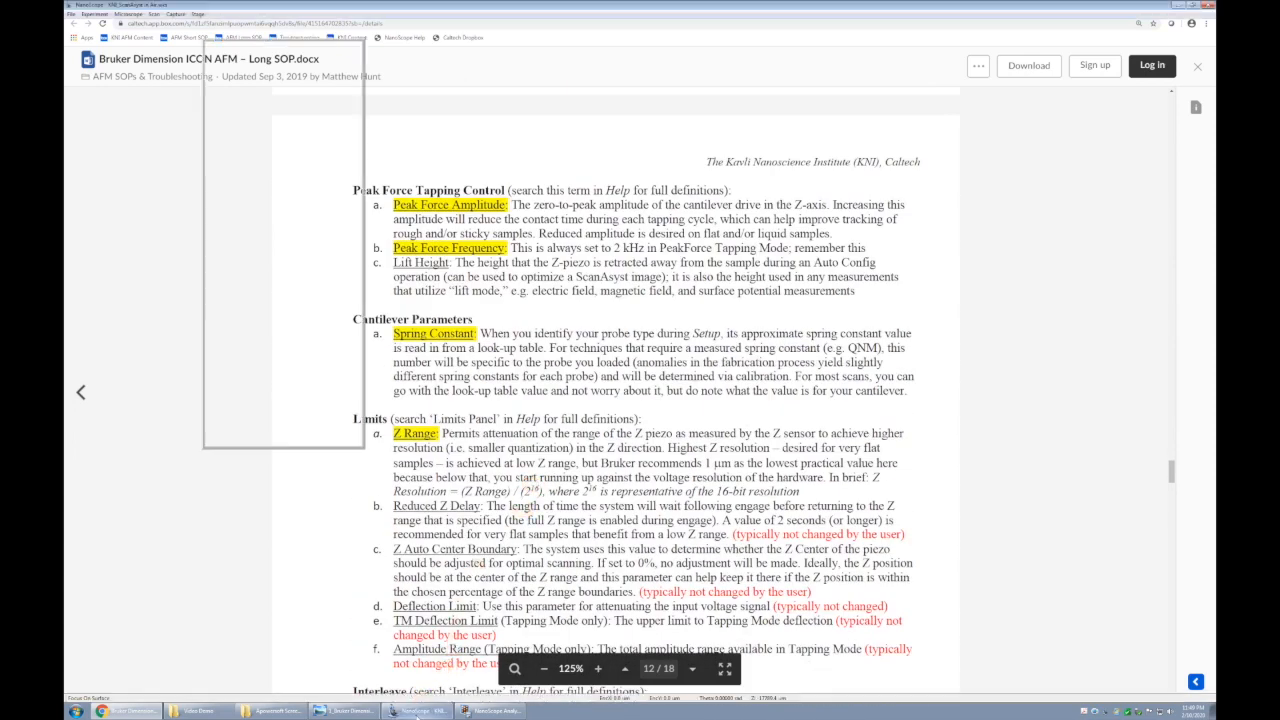
pyautogui.click(340, 708)
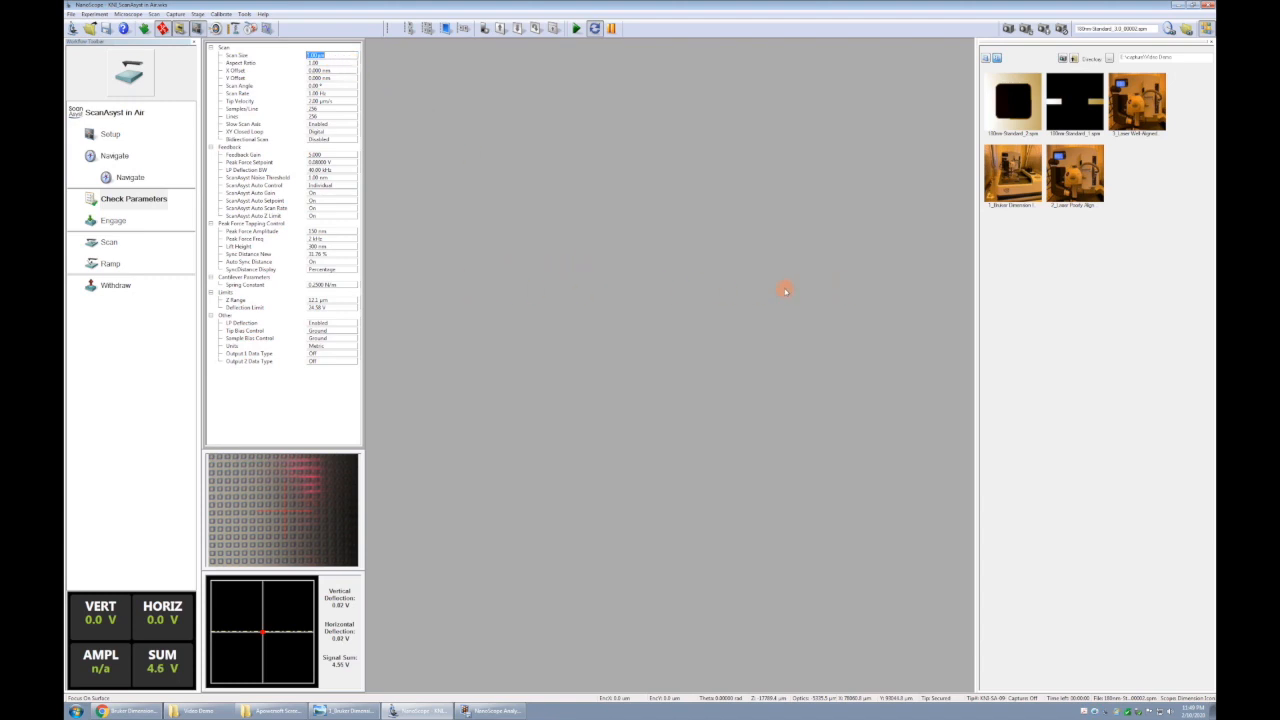
pyautogui.moveTo(444, 56)
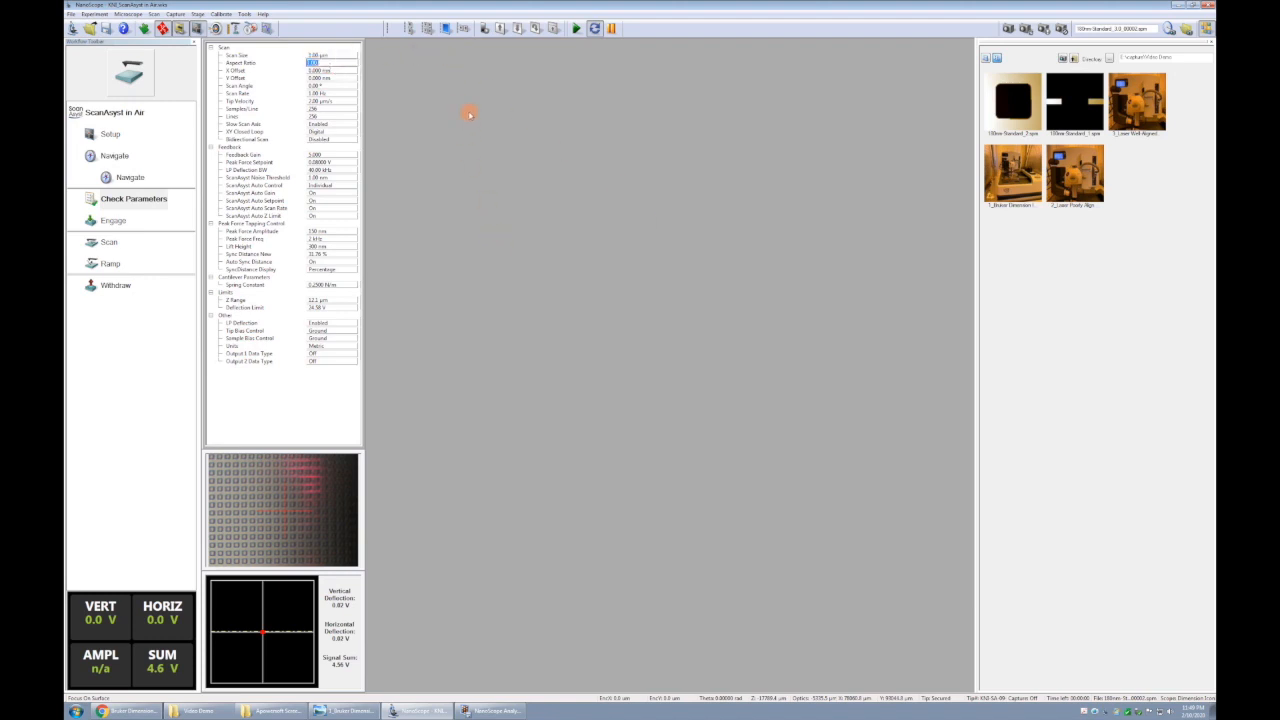
pyautogui.moveTo(468, 372)
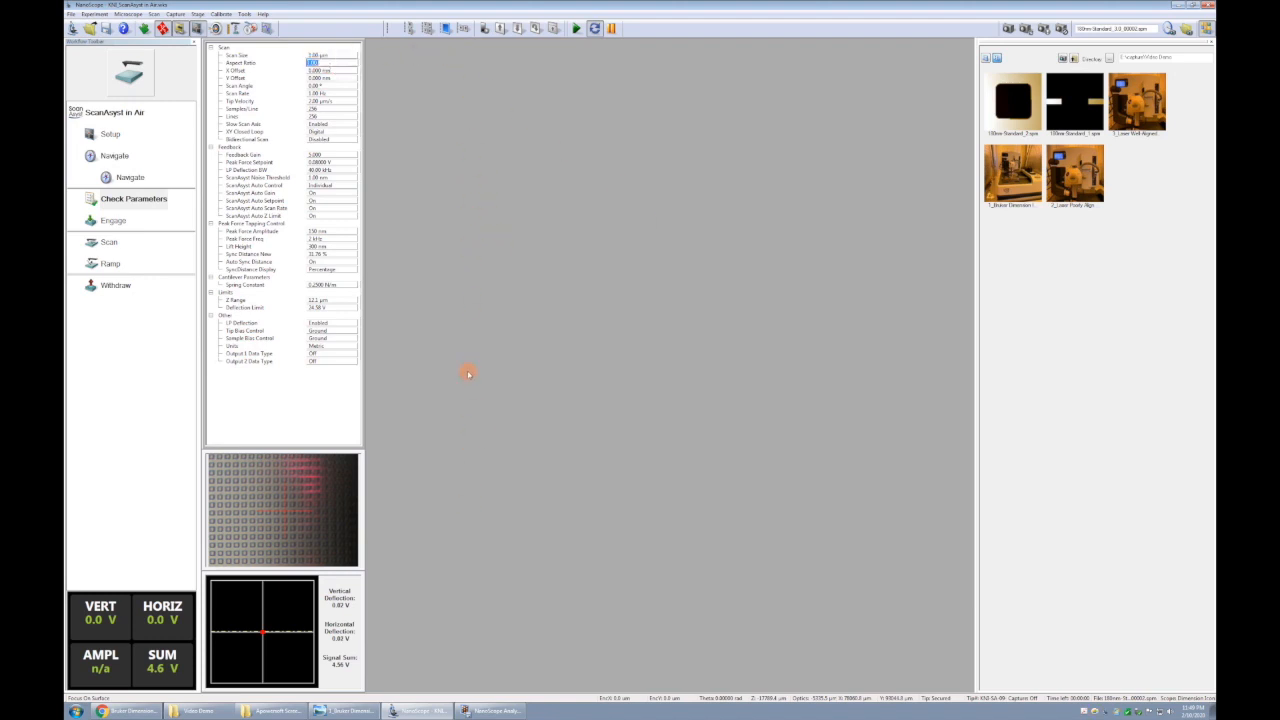
pyautogui.moveTo(382, 156)
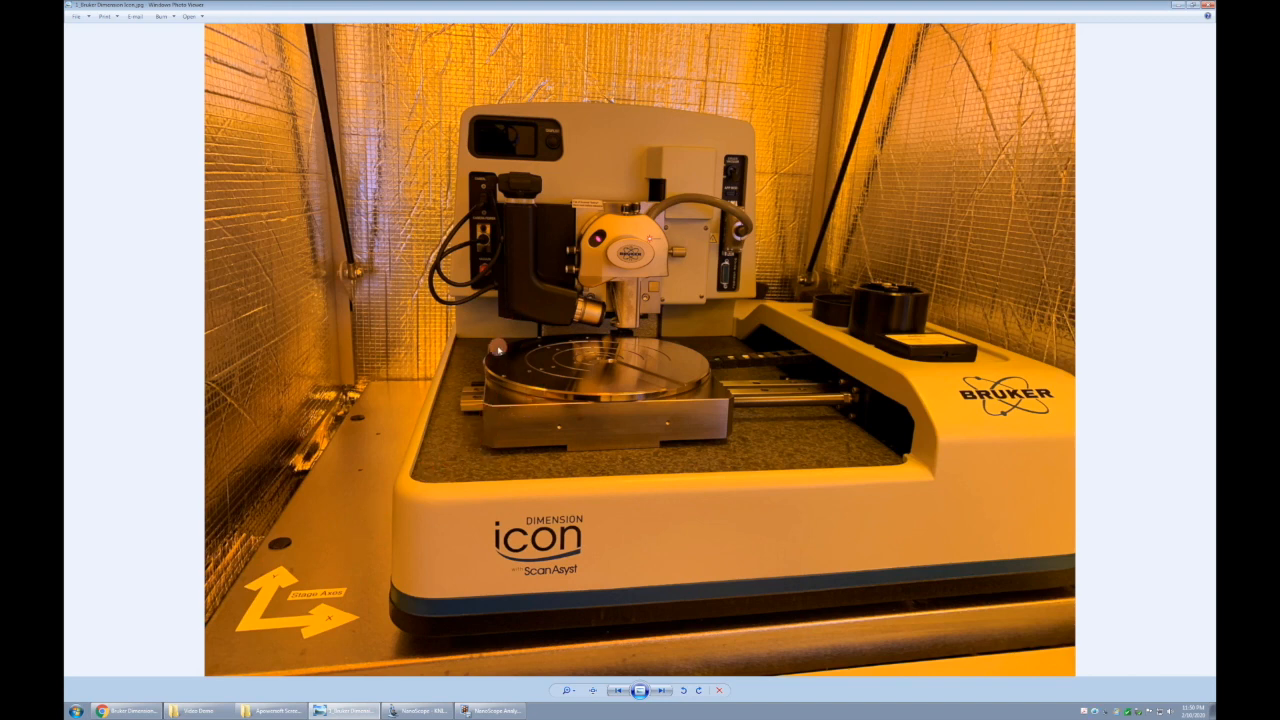
pyautogui.moveTo(570, 444)
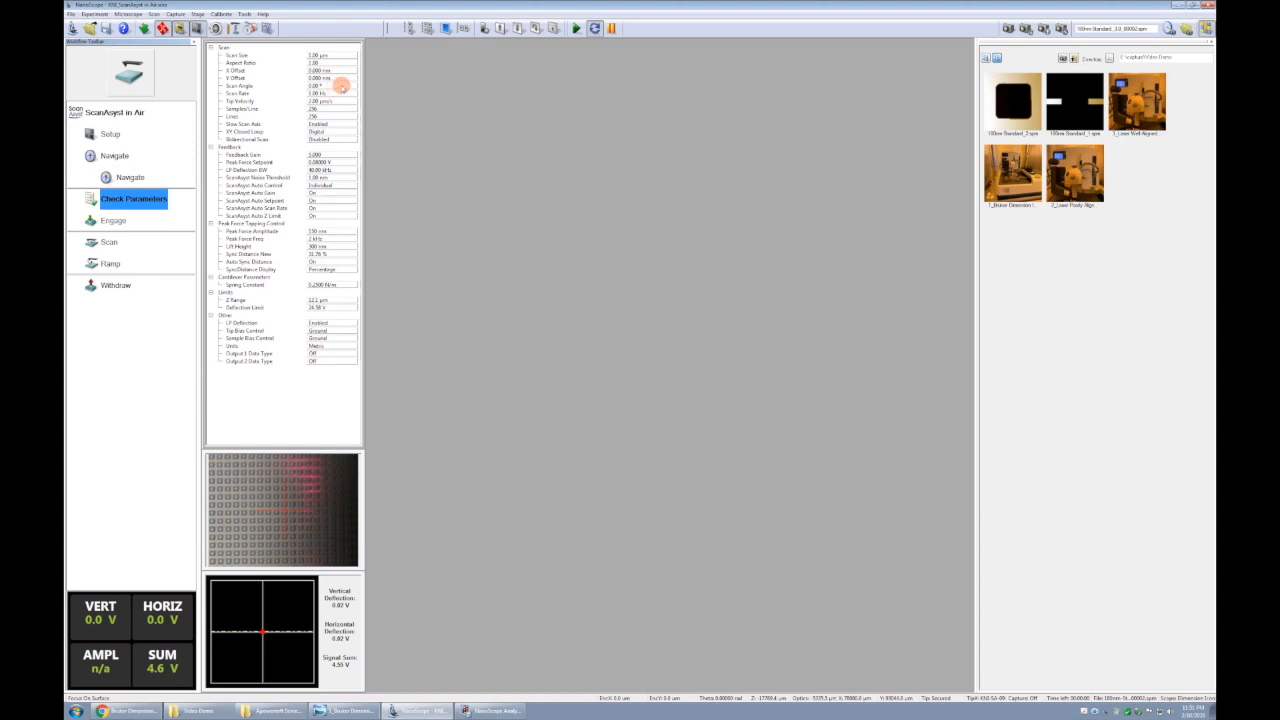
# Review and adjust a Scan section value such as scan size, rate or samples per line
pyautogui.click(318, 100)
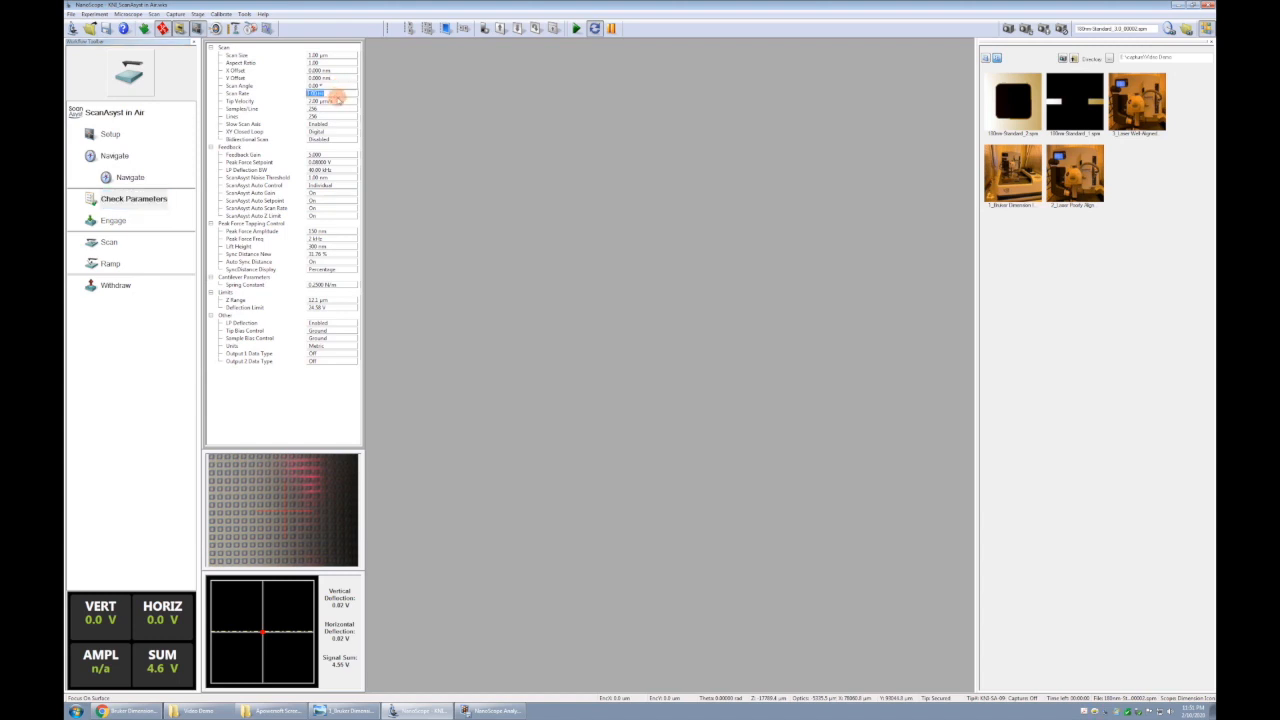
pyautogui.moveTo(412, 130)
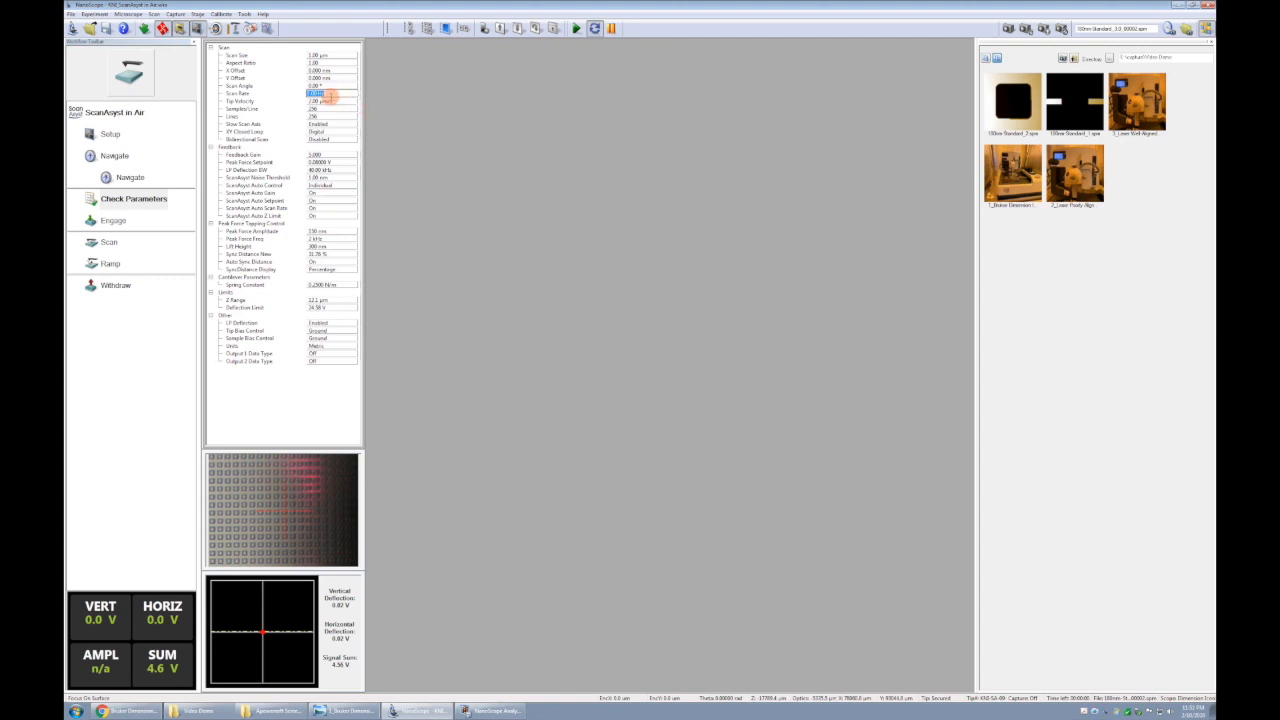
pyautogui.moveTo(712, 160)
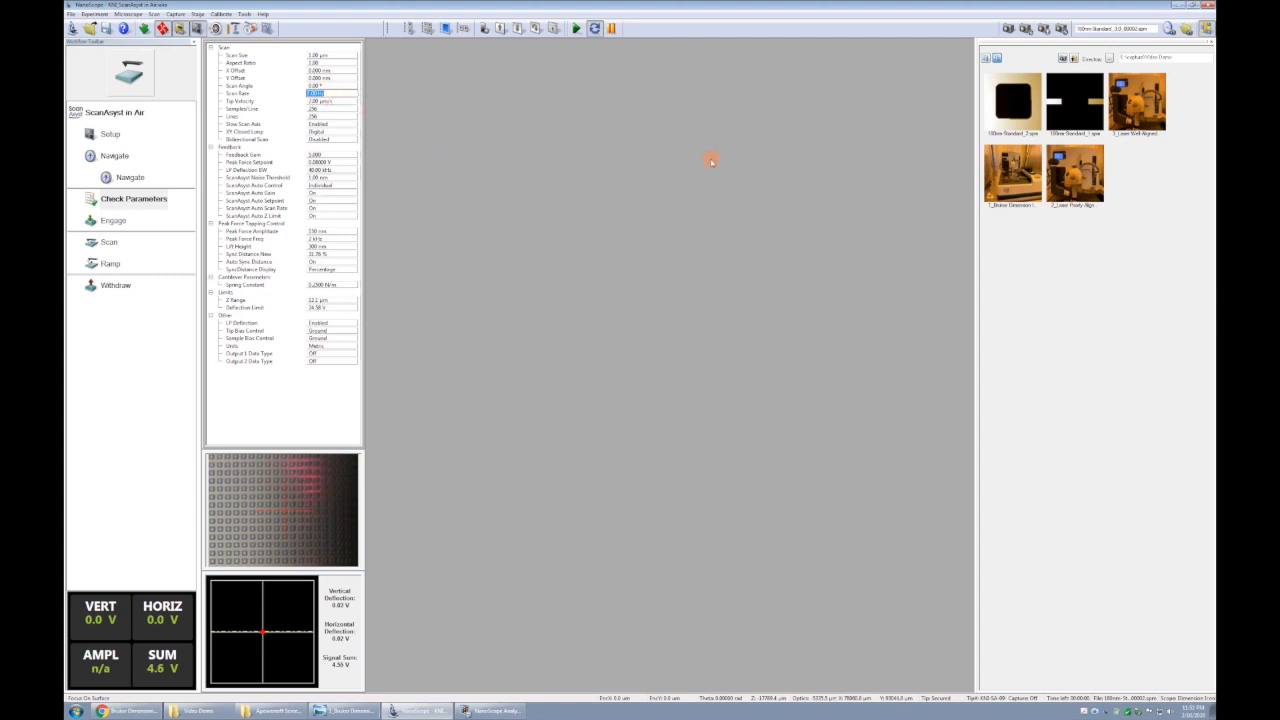
pyautogui.moveTo(472, 156)
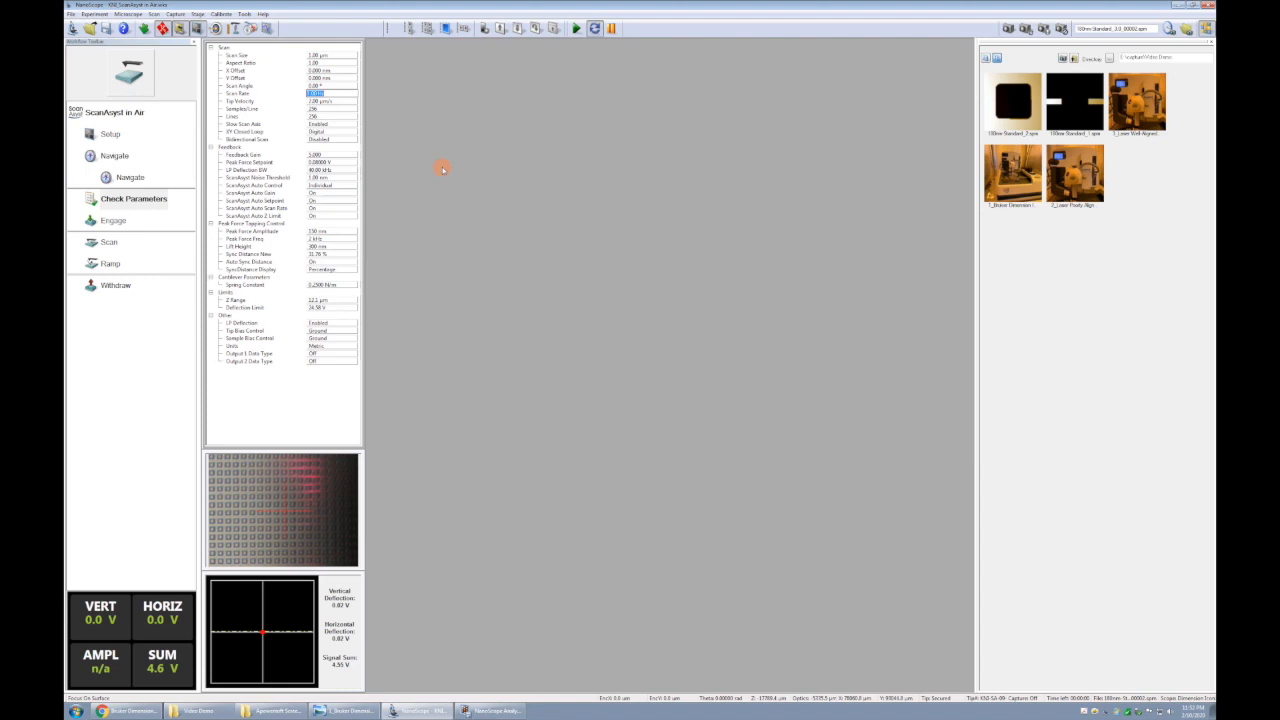
pyautogui.moveTo(468, 184)
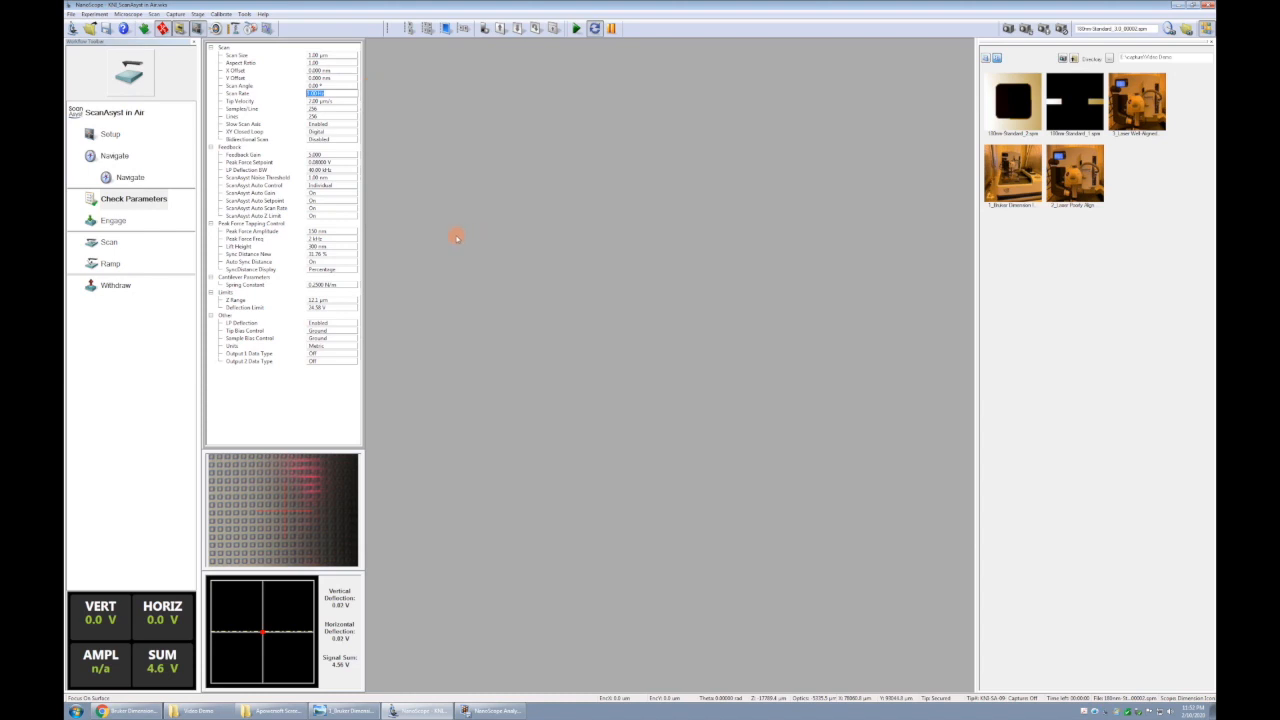
pyautogui.moveTo(818, 232)
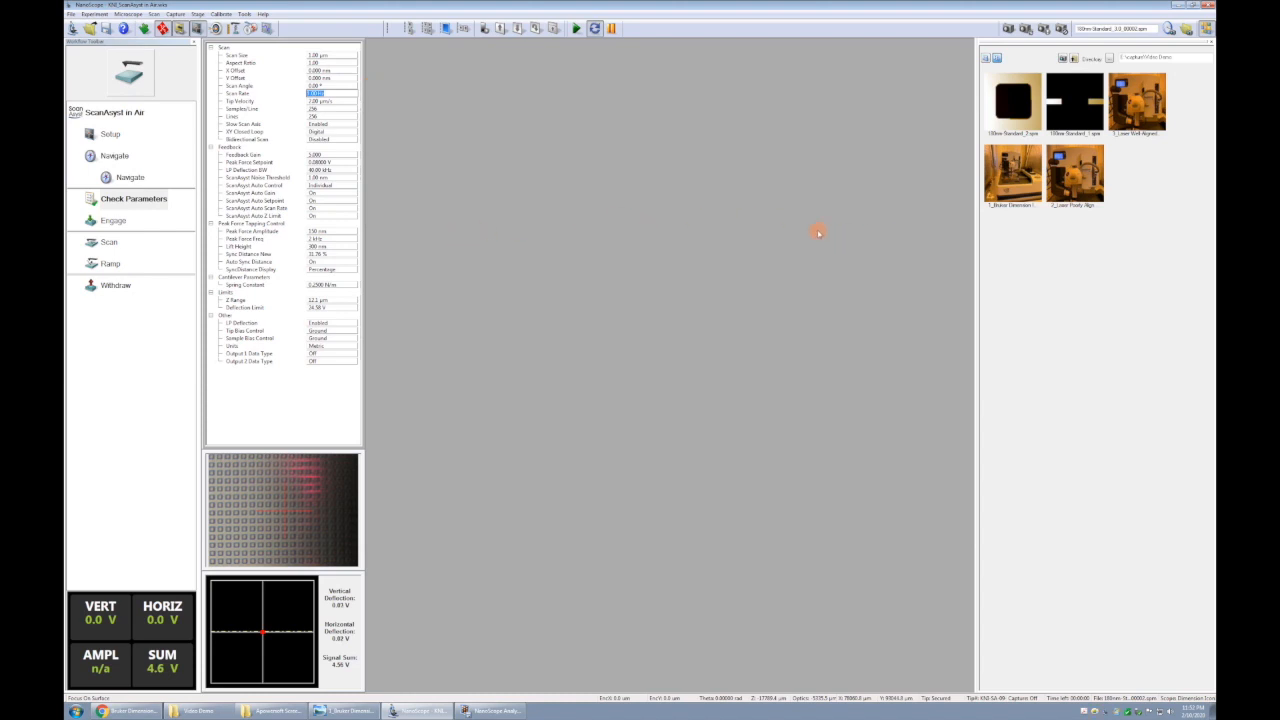
pyautogui.moveTo(424, 198)
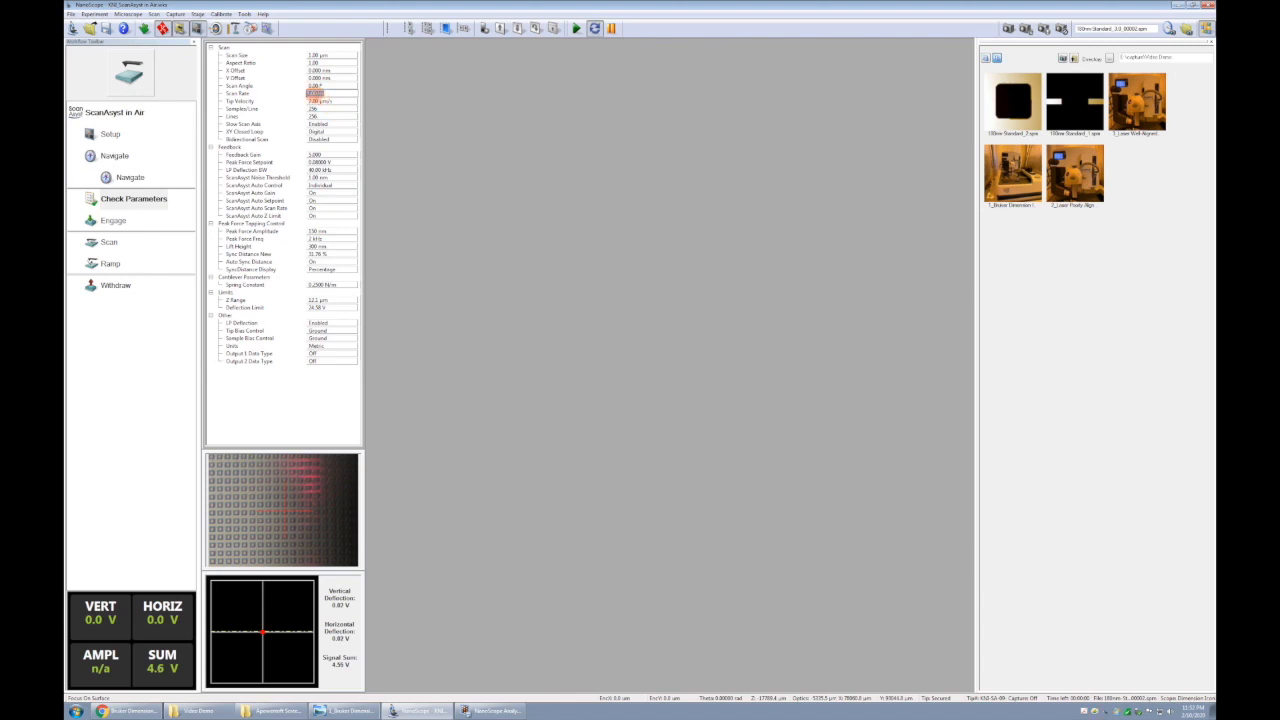
pyautogui.click(320, 94)
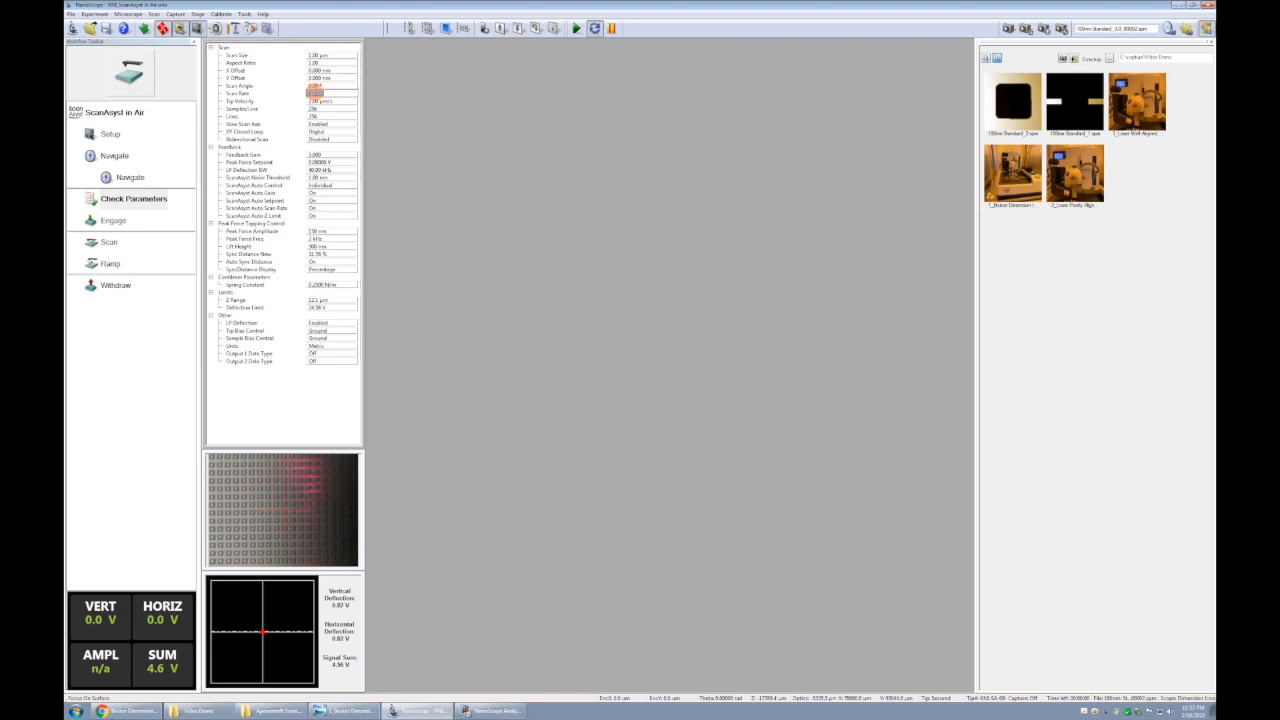
pyautogui.click(322, 100)
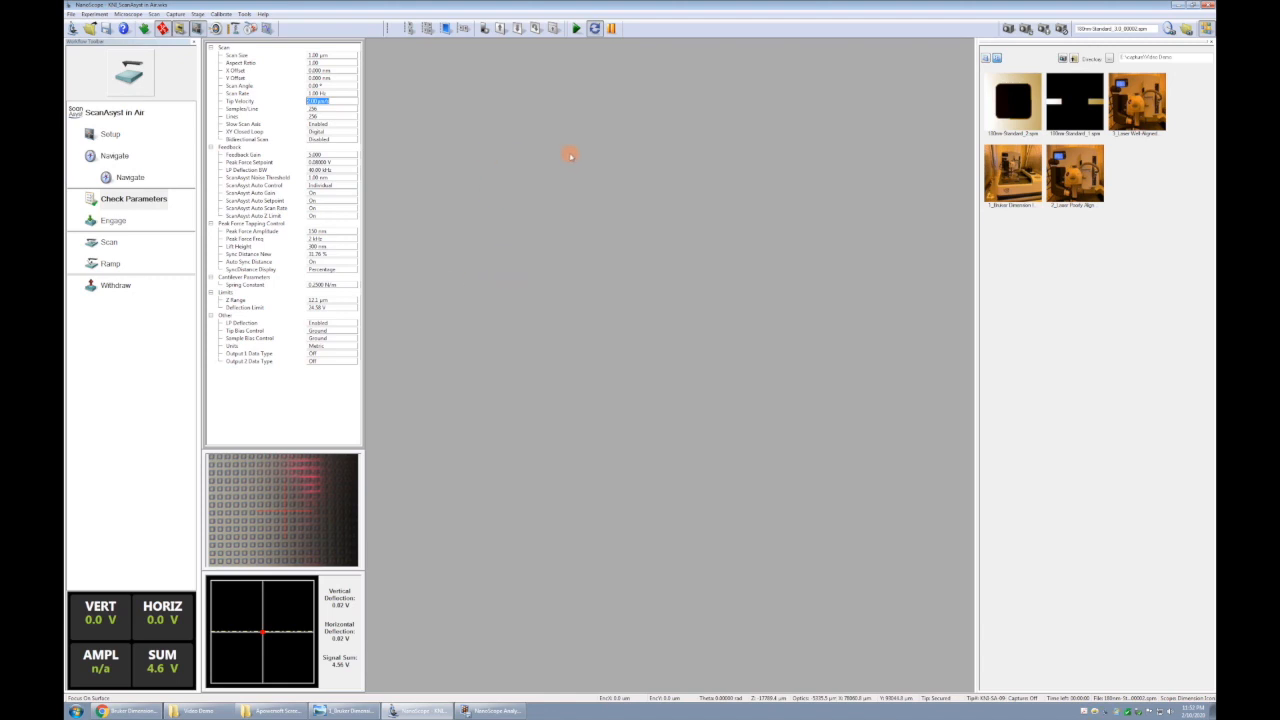
pyautogui.moveTo(780, 292)
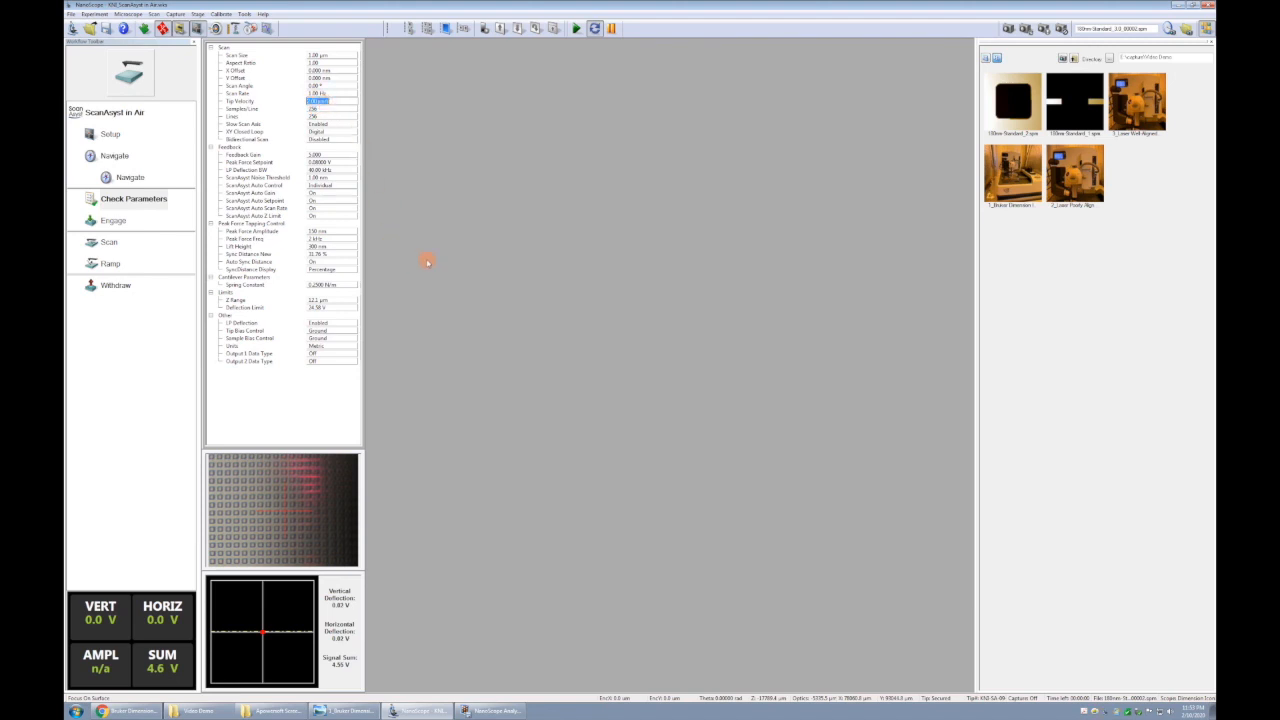
pyautogui.moveTo(786, 168)
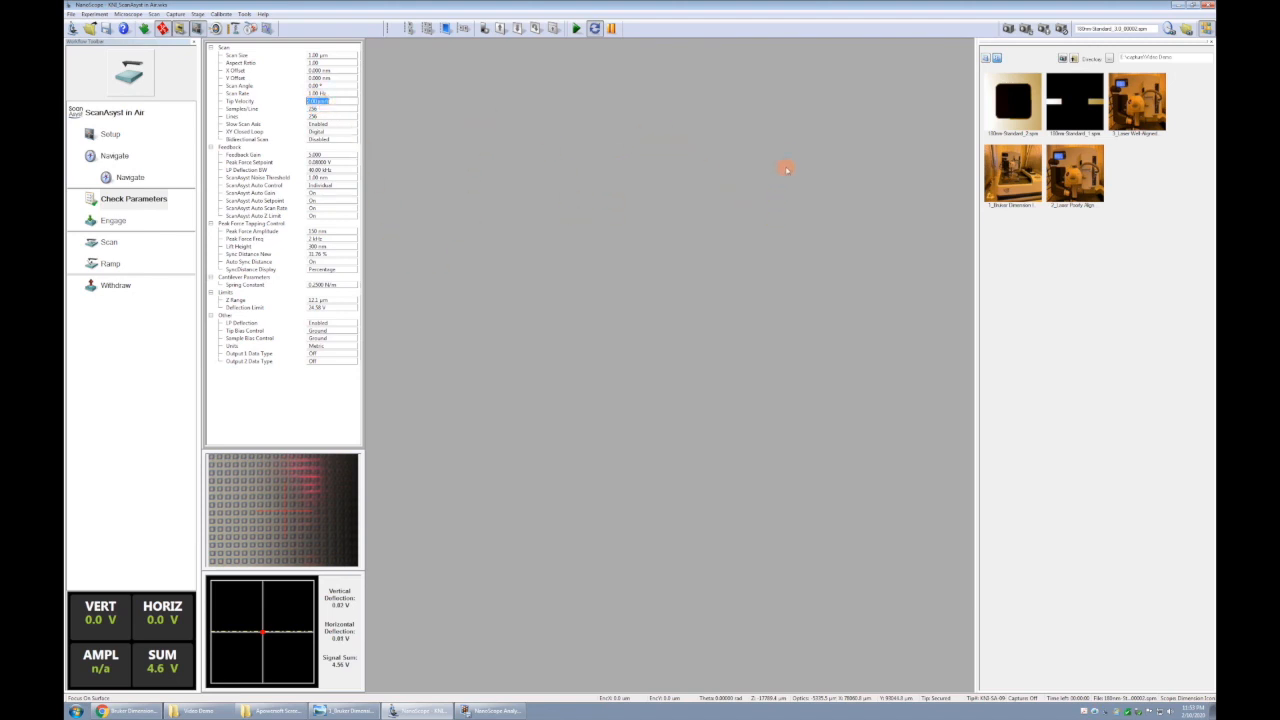
pyautogui.moveTo(862, 216)
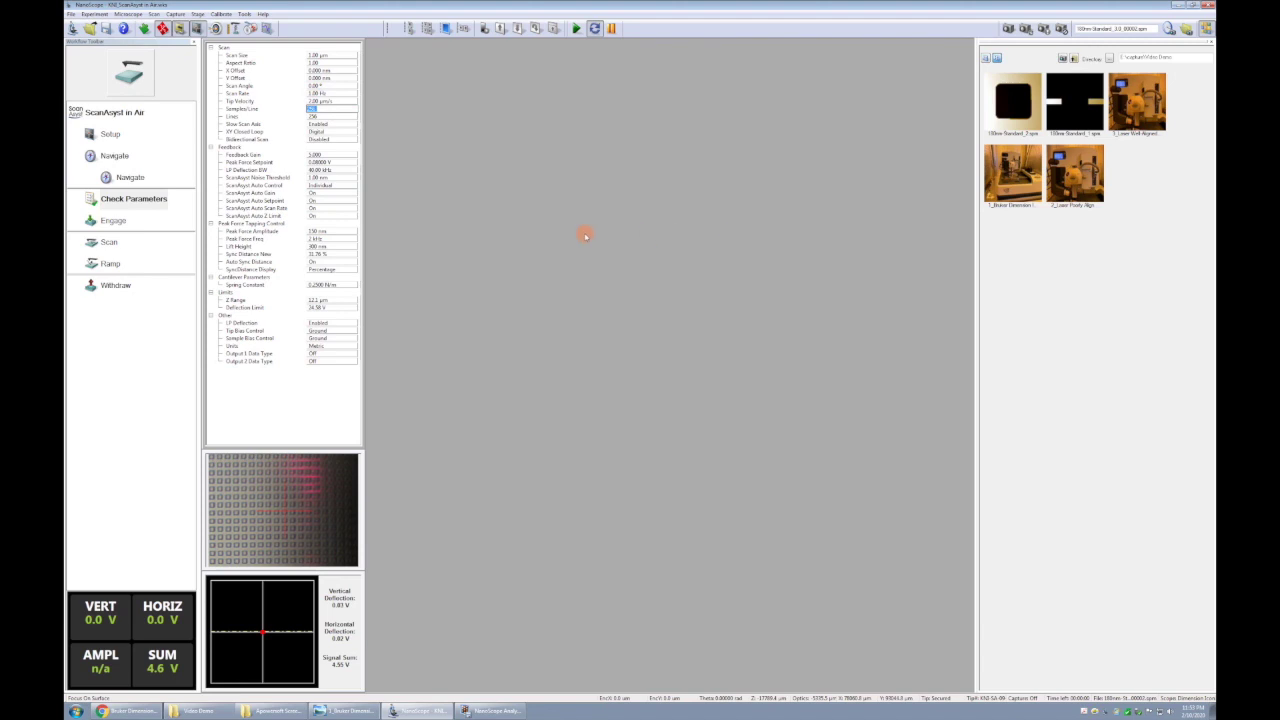
pyautogui.moveTo(728, 228)
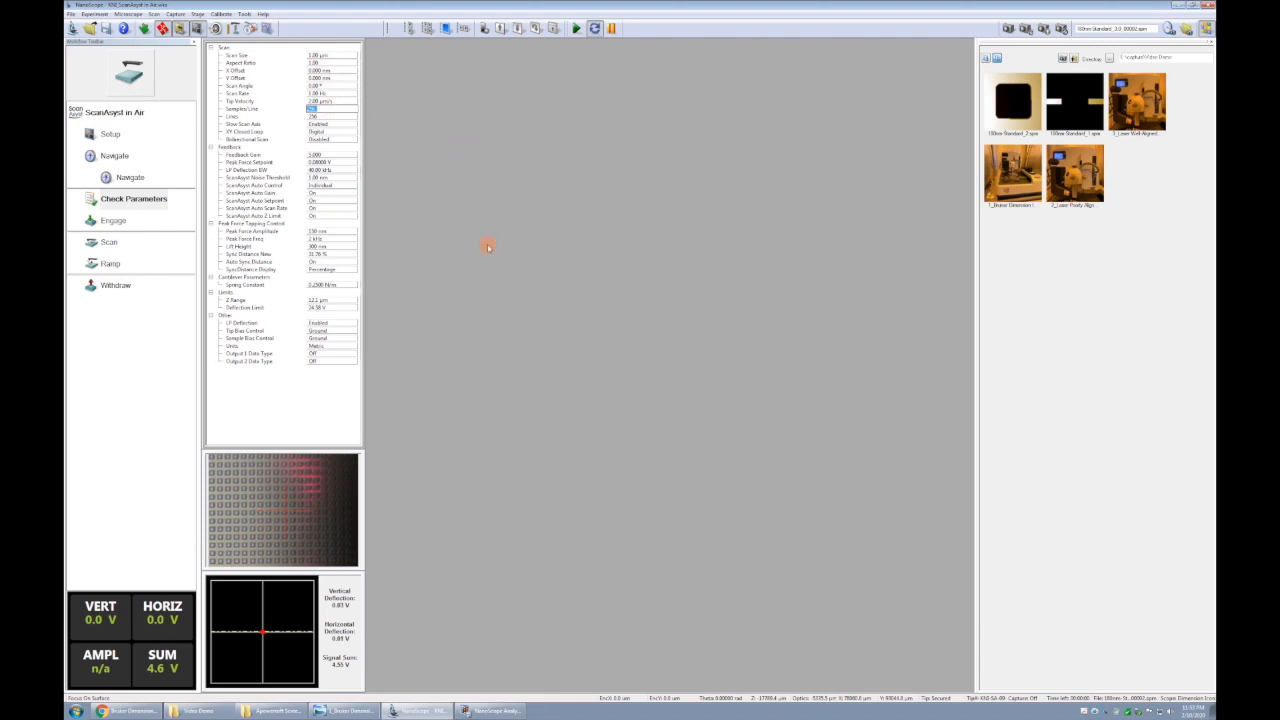
pyautogui.moveTo(502, 252)
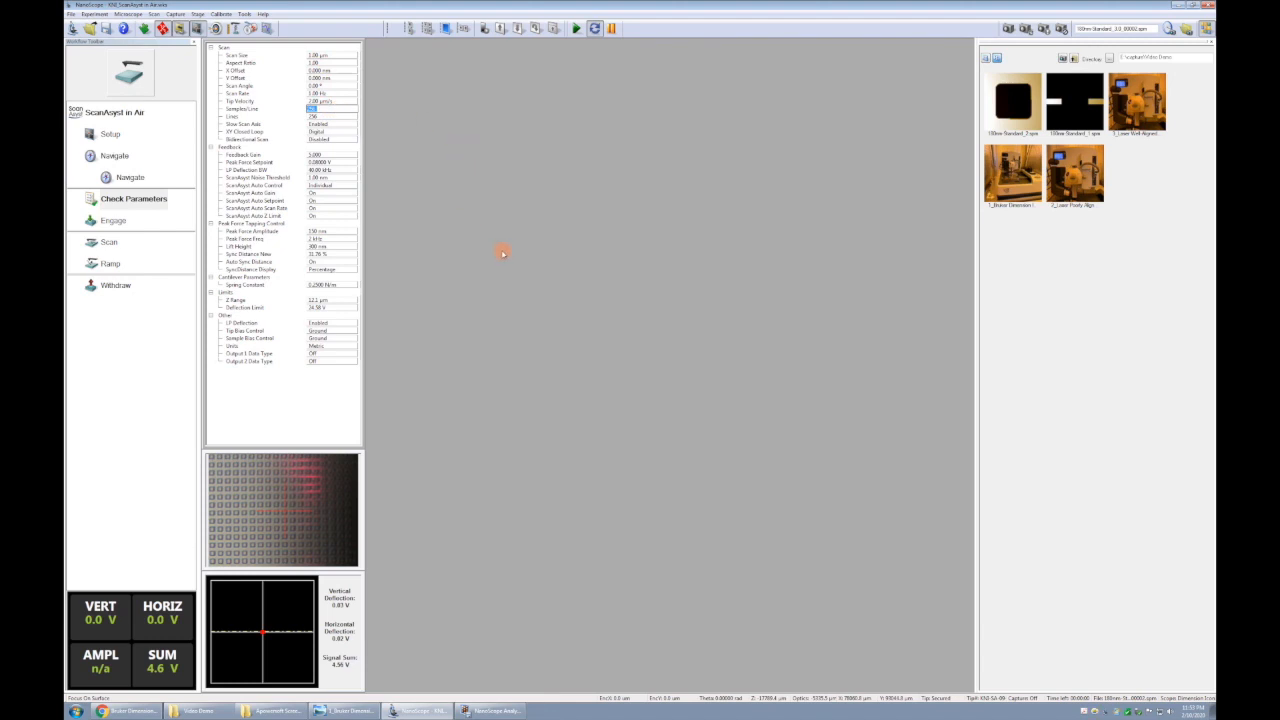
pyautogui.moveTo(514, 224)
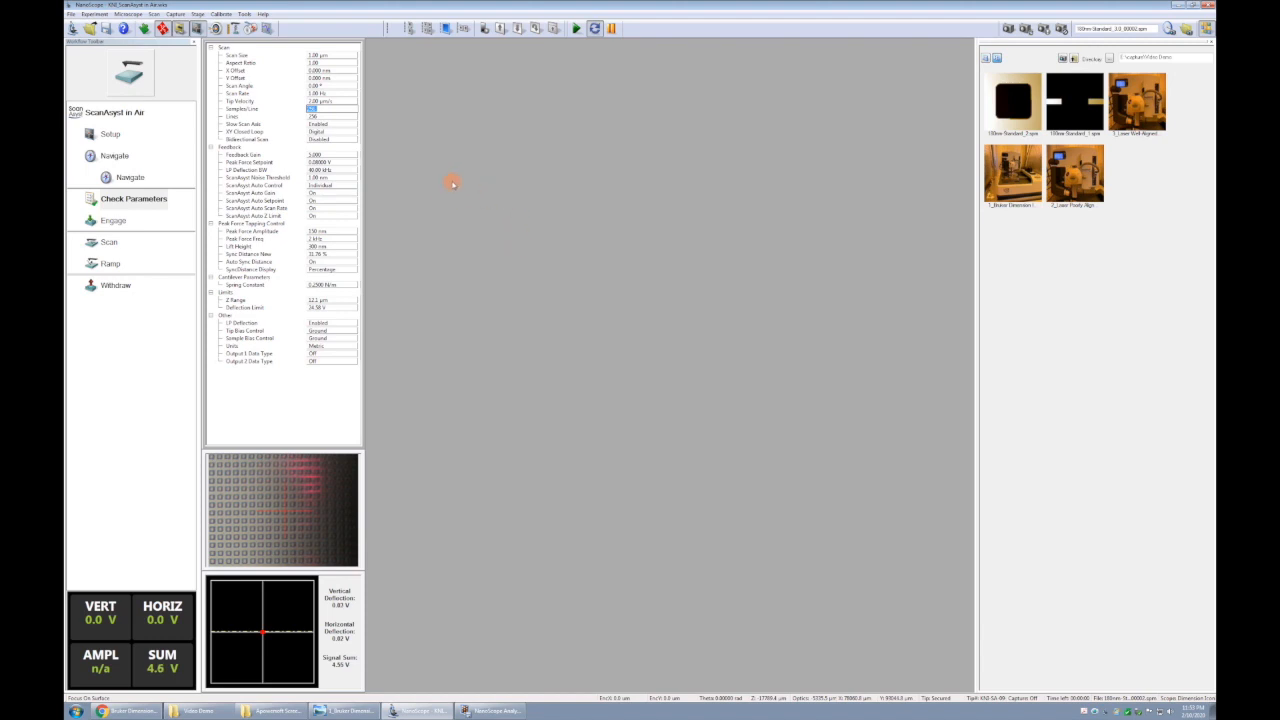
pyautogui.moveTo(478, 198)
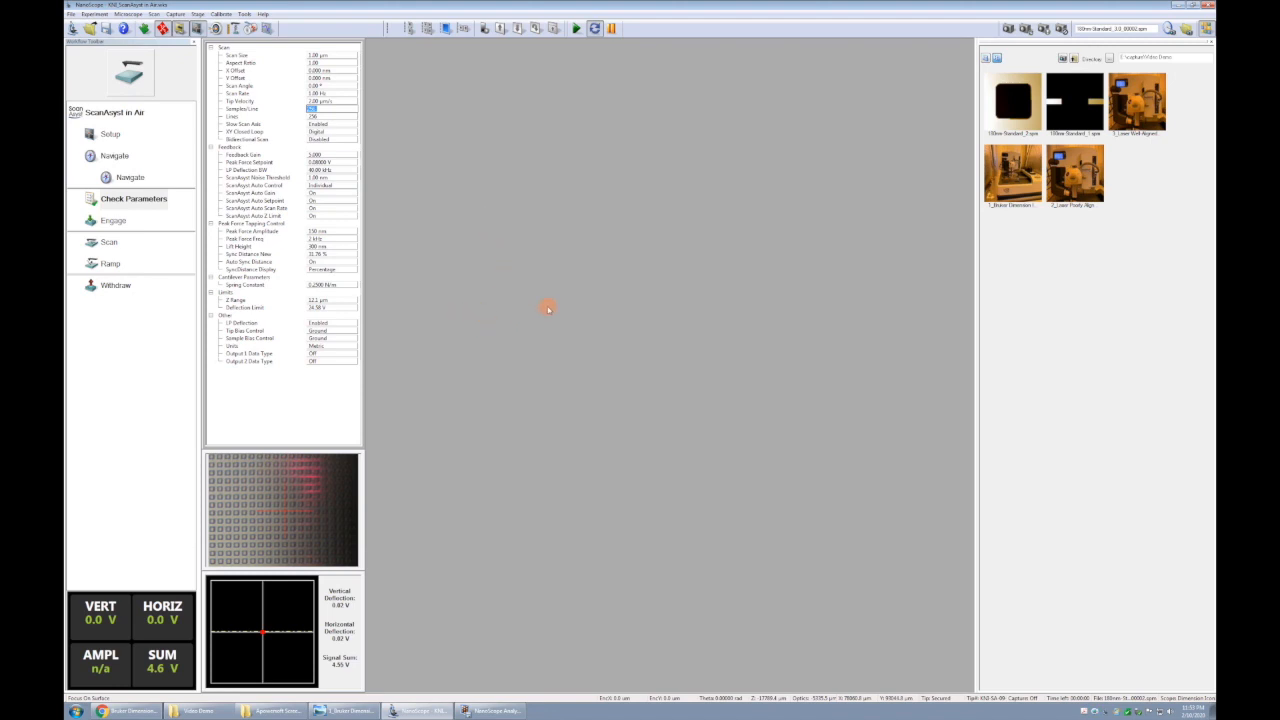
pyautogui.moveTo(648, 320)
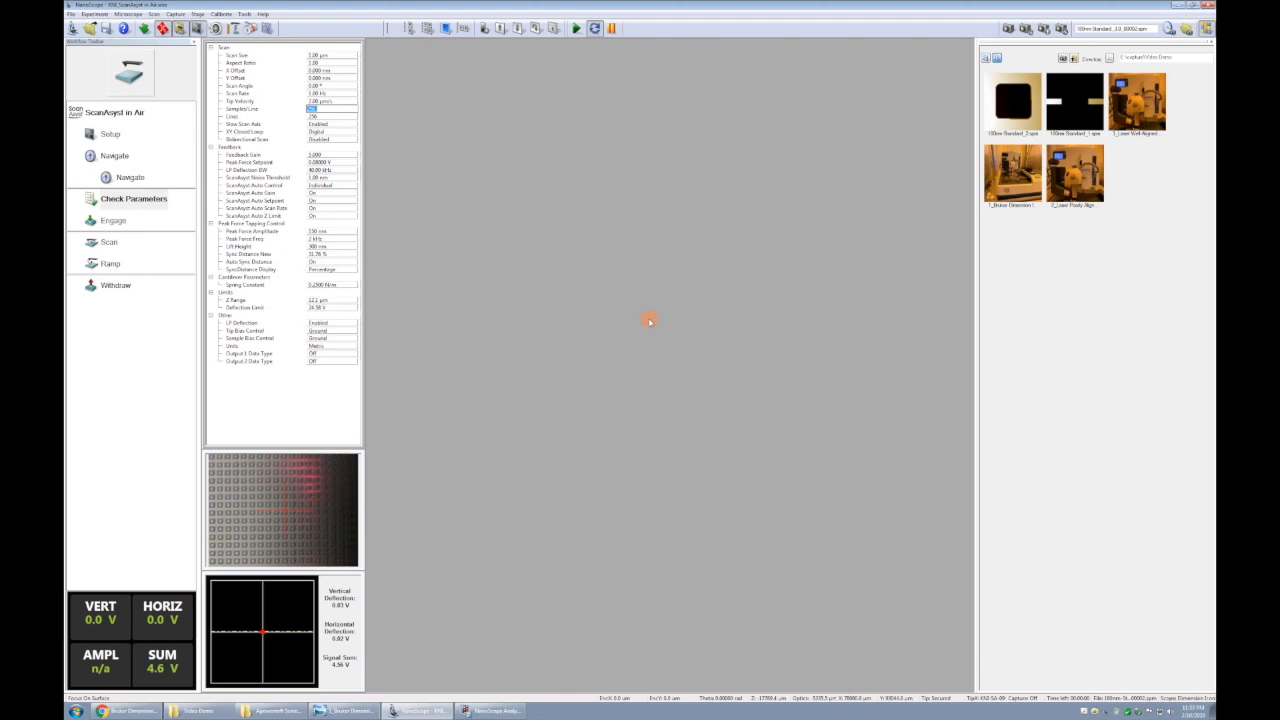
pyautogui.moveTo(344, 102)
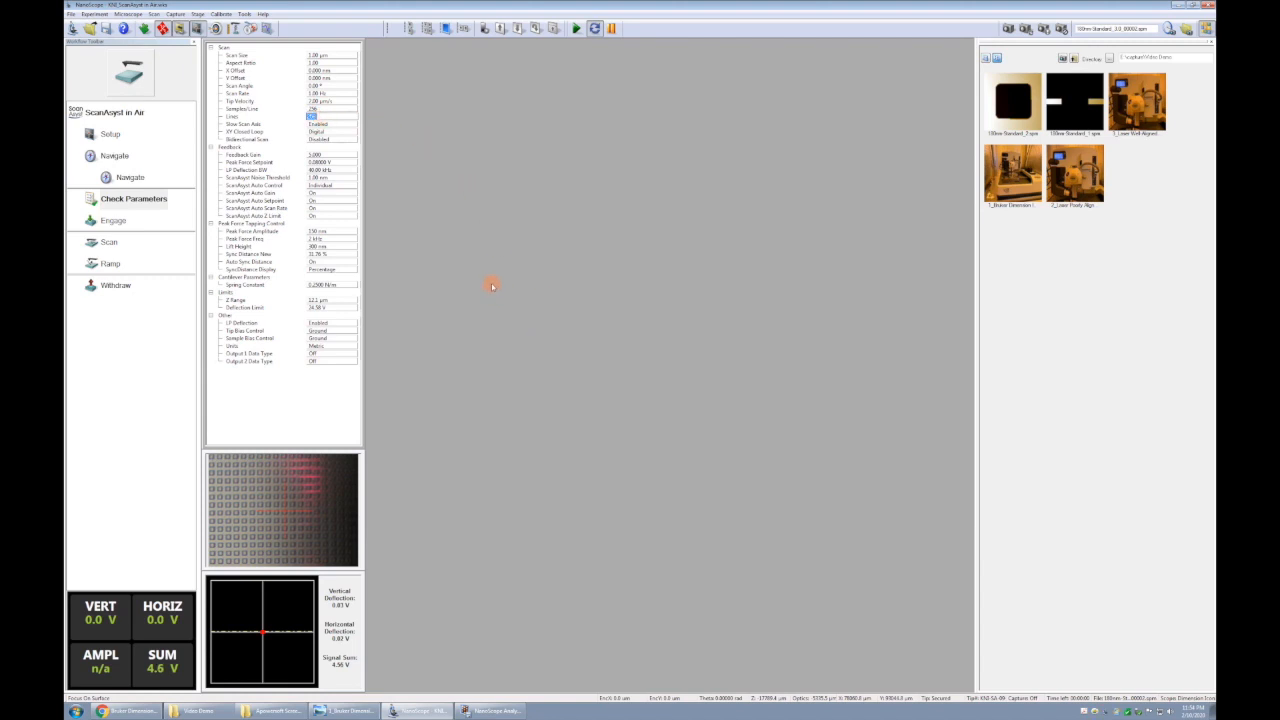
pyautogui.moveTo(498, 244)
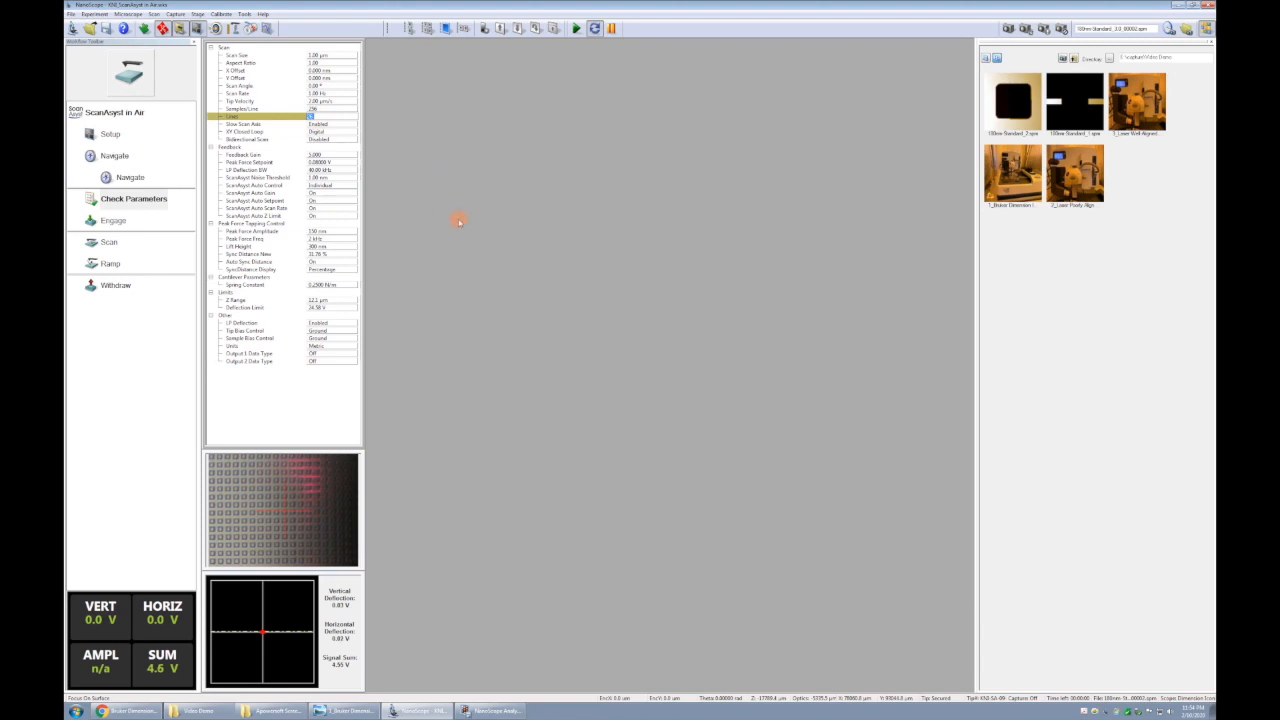
pyautogui.moveTo(428, 120)
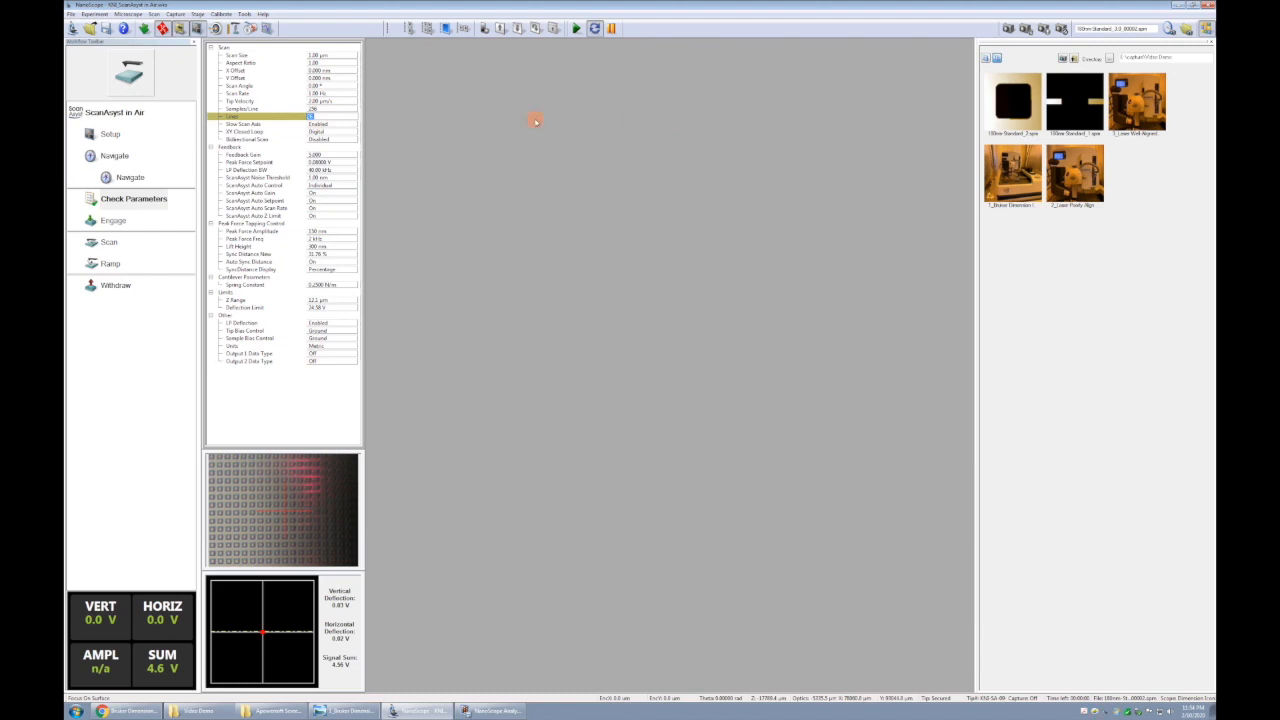
pyautogui.moveTo(452, 218)
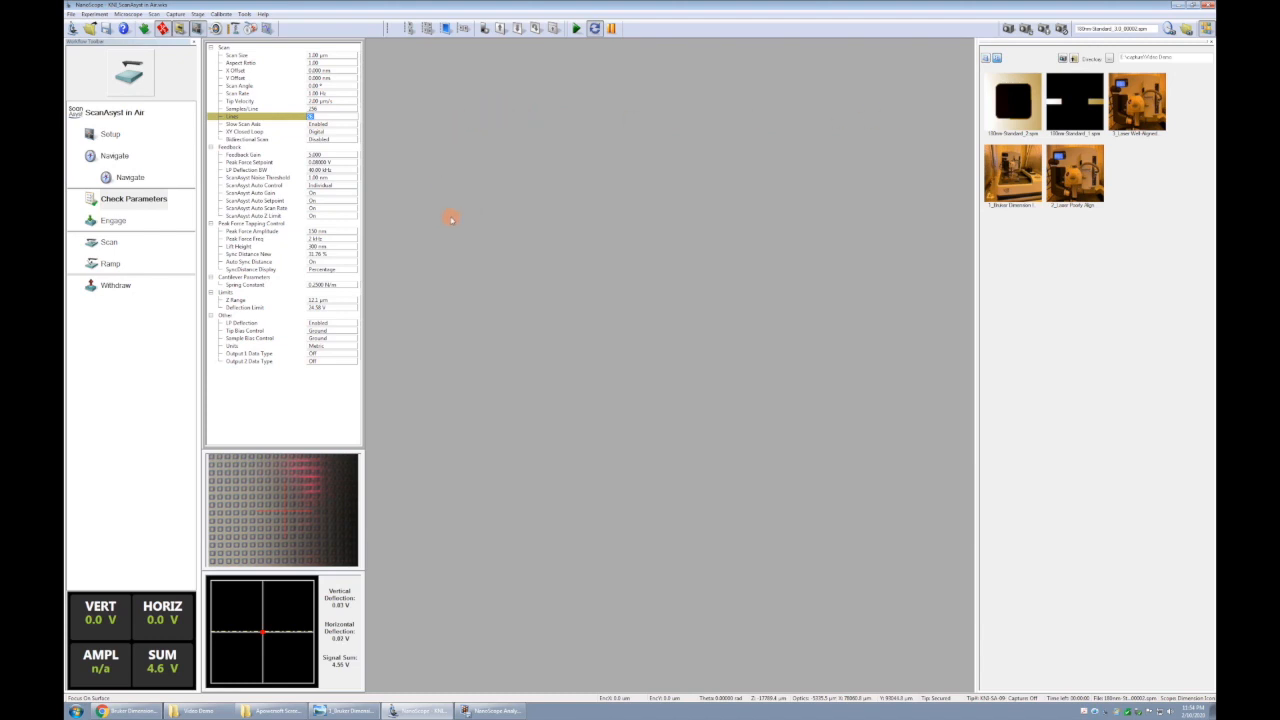
pyautogui.moveTo(414, 444)
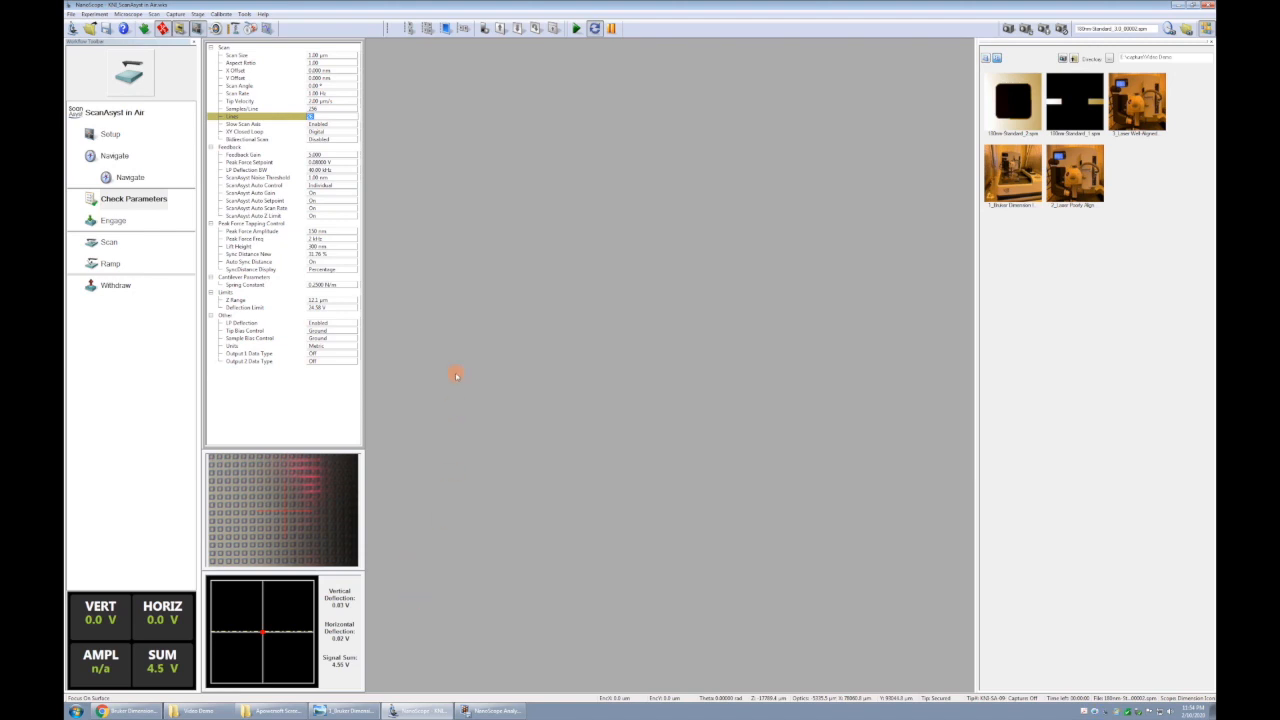
pyautogui.moveTo(440, 612)
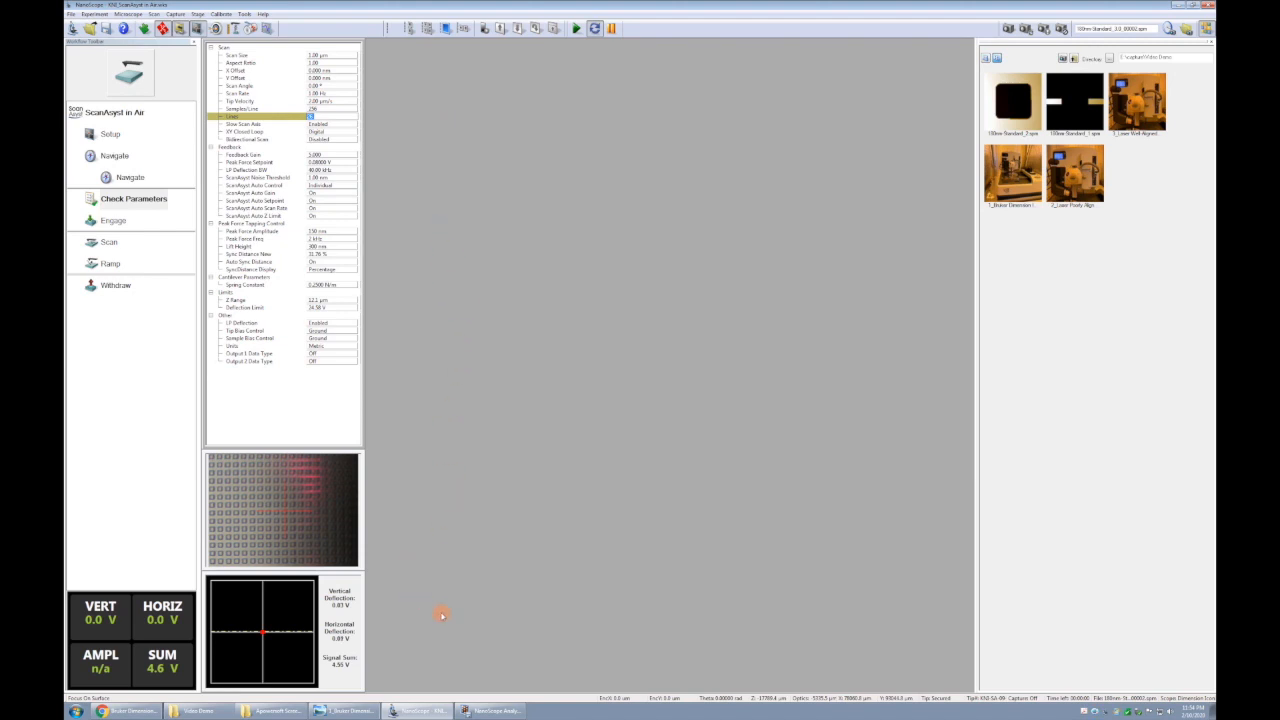
pyautogui.moveTo(788, 180)
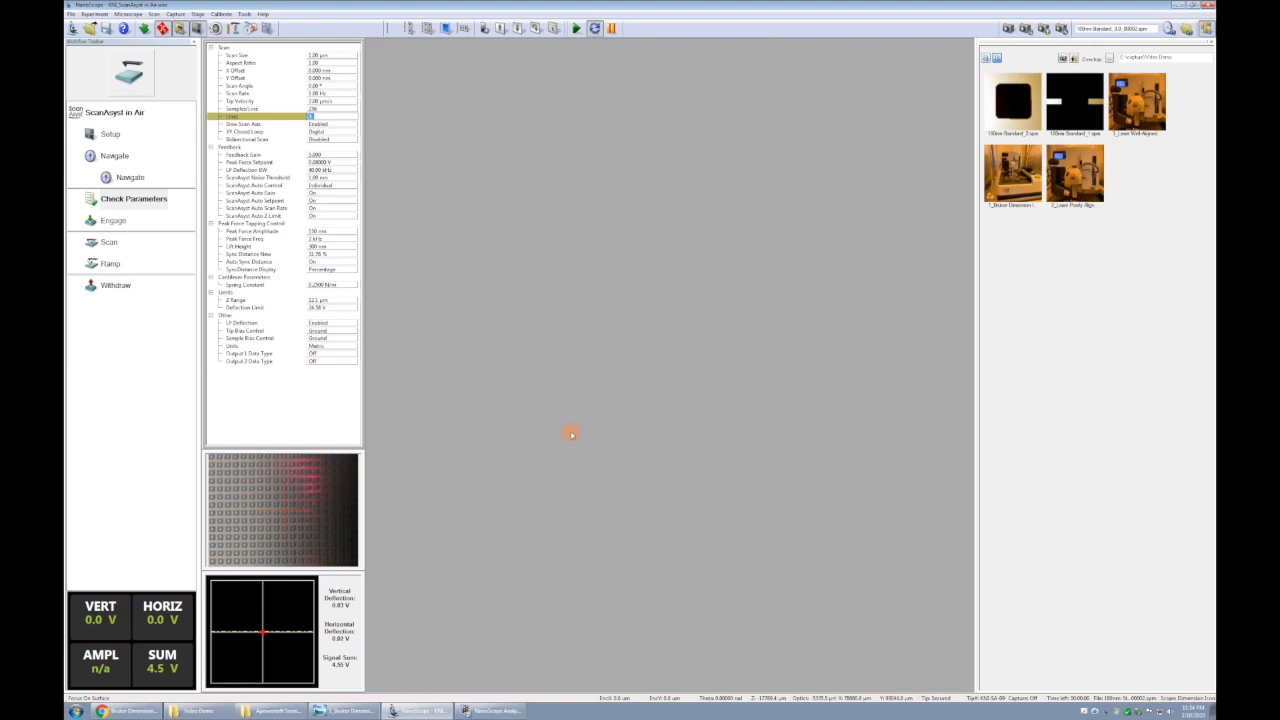
pyautogui.moveTo(864, 184)
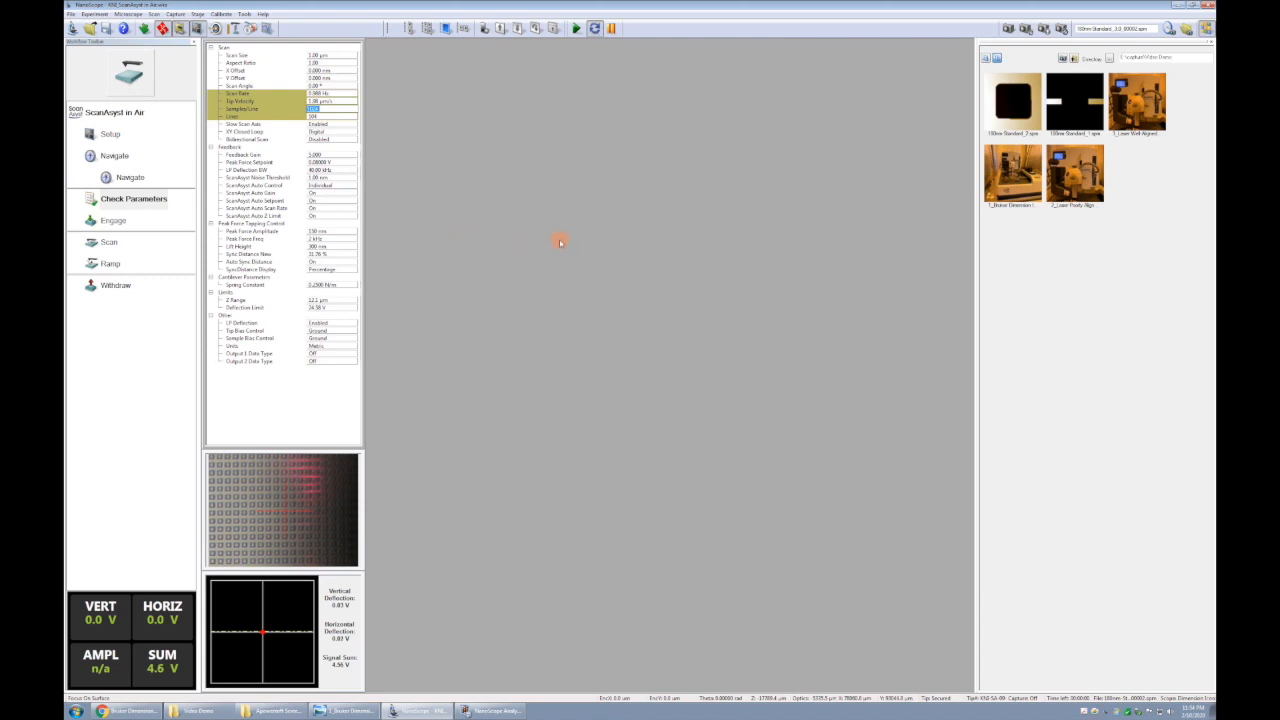
pyautogui.moveTo(430, 230)
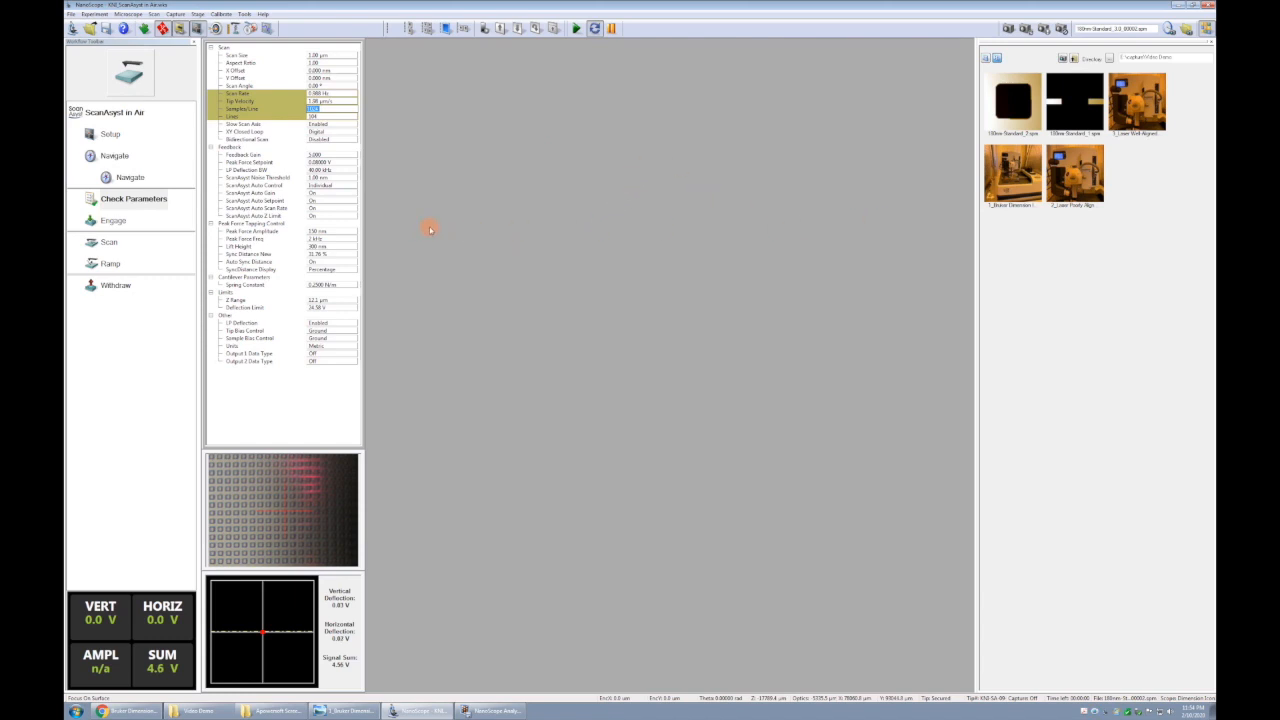
pyautogui.moveTo(420, 180)
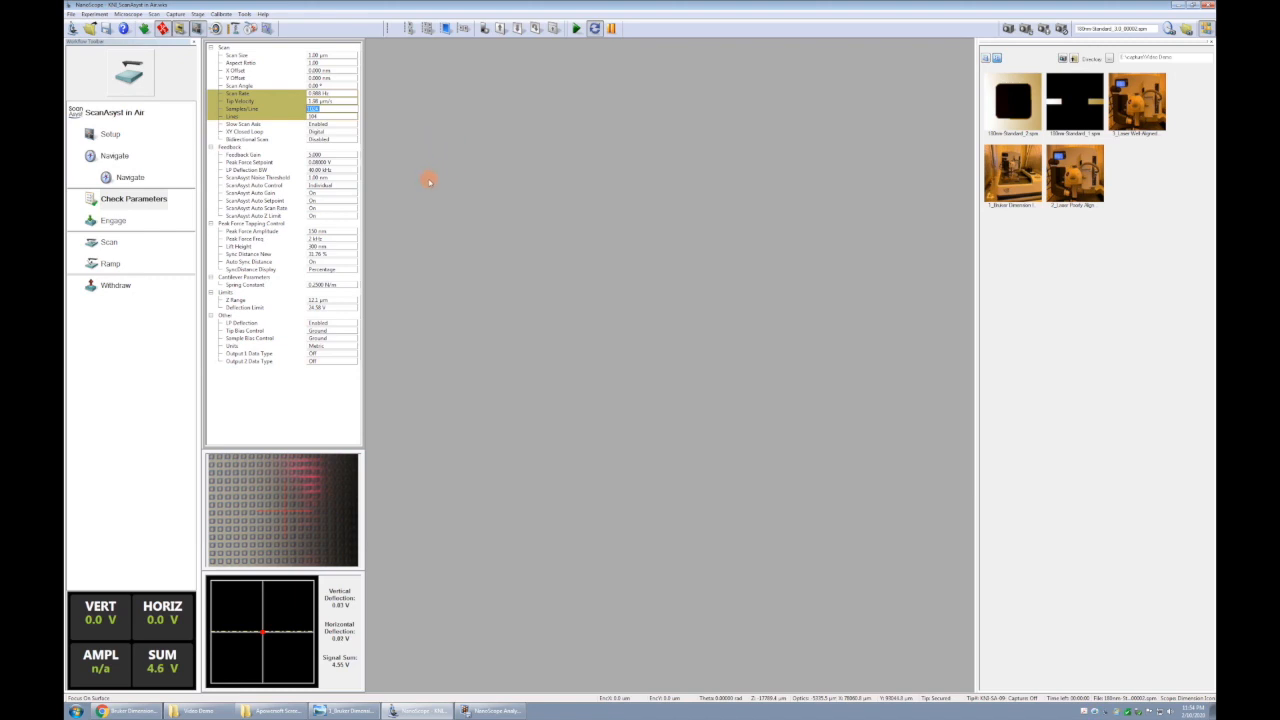
pyautogui.moveTo(444, 244)
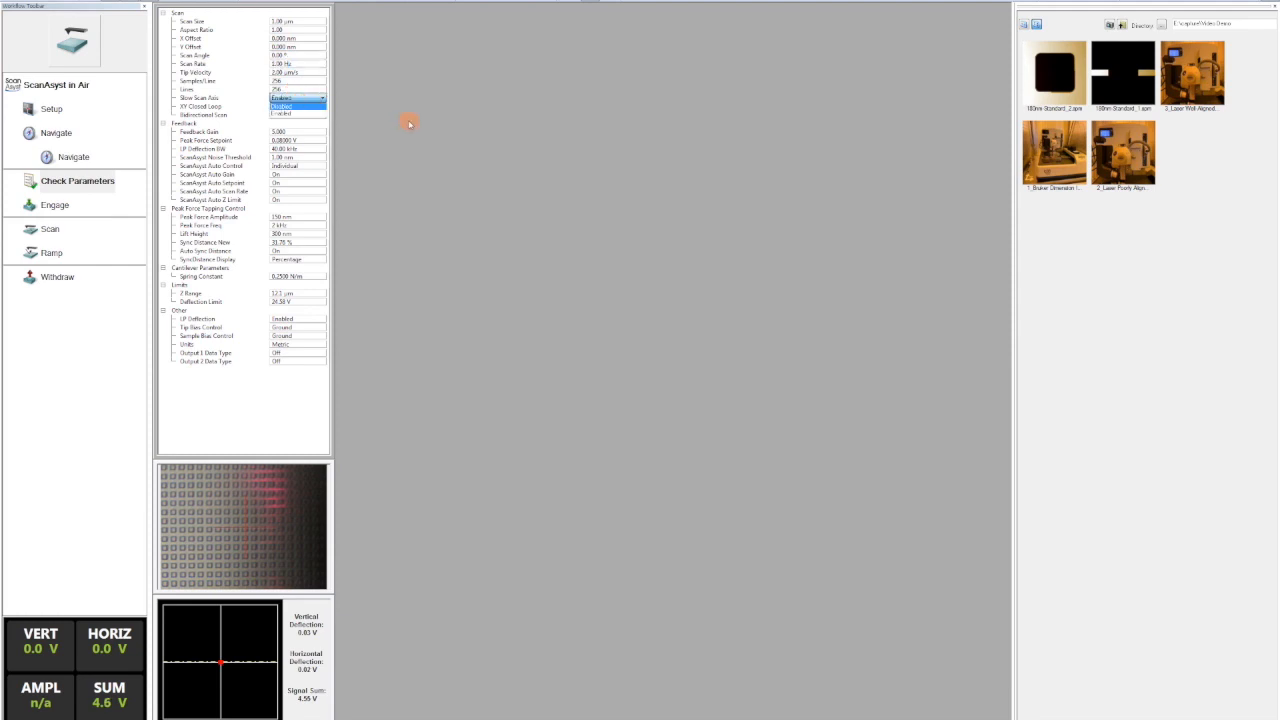
pyautogui.moveTo(436, 110)
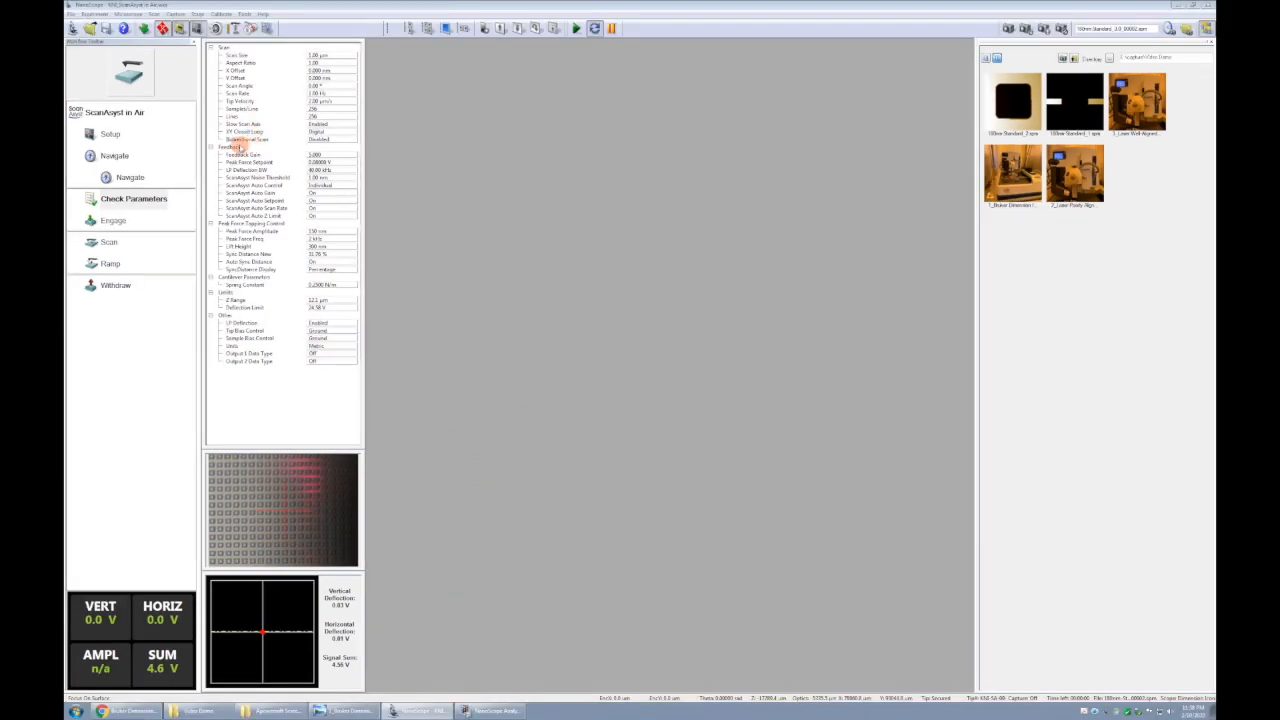
# Edit ScanAsyst Auto Control and choose options from the ScanAsyst auto-setting dropdowns
pyautogui.click(320, 156)
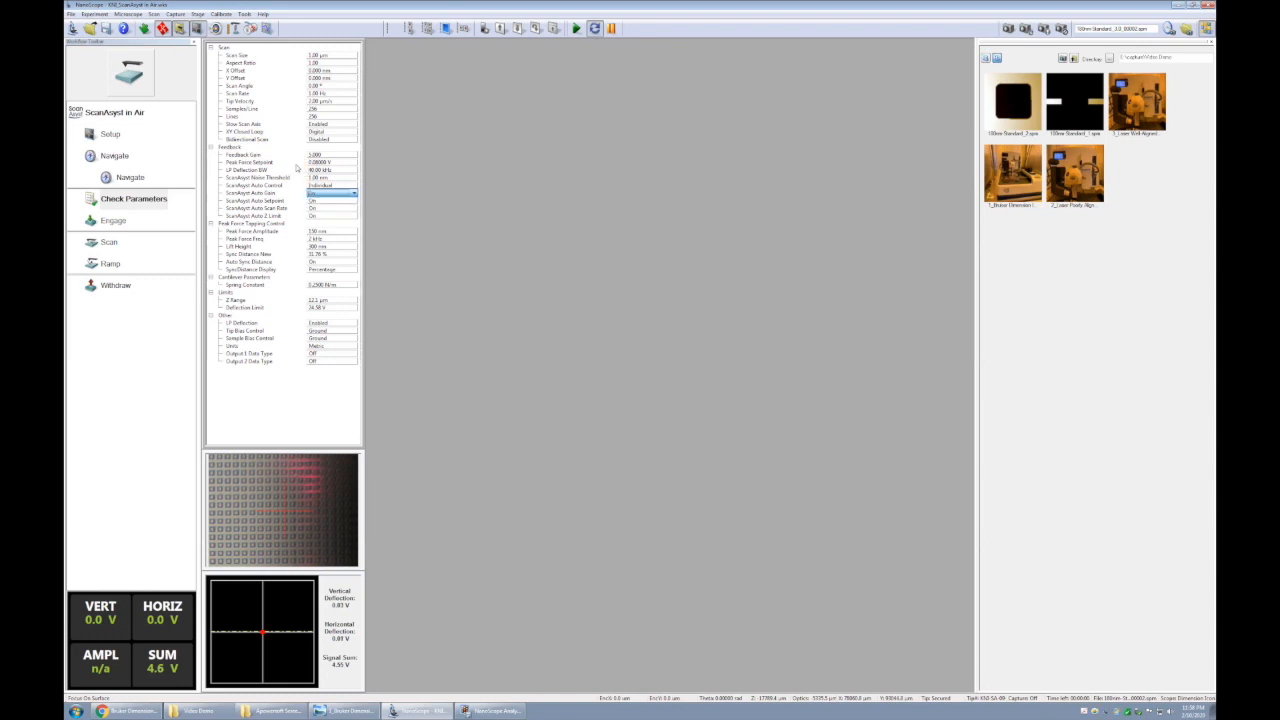
pyautogui.click(330, 164)
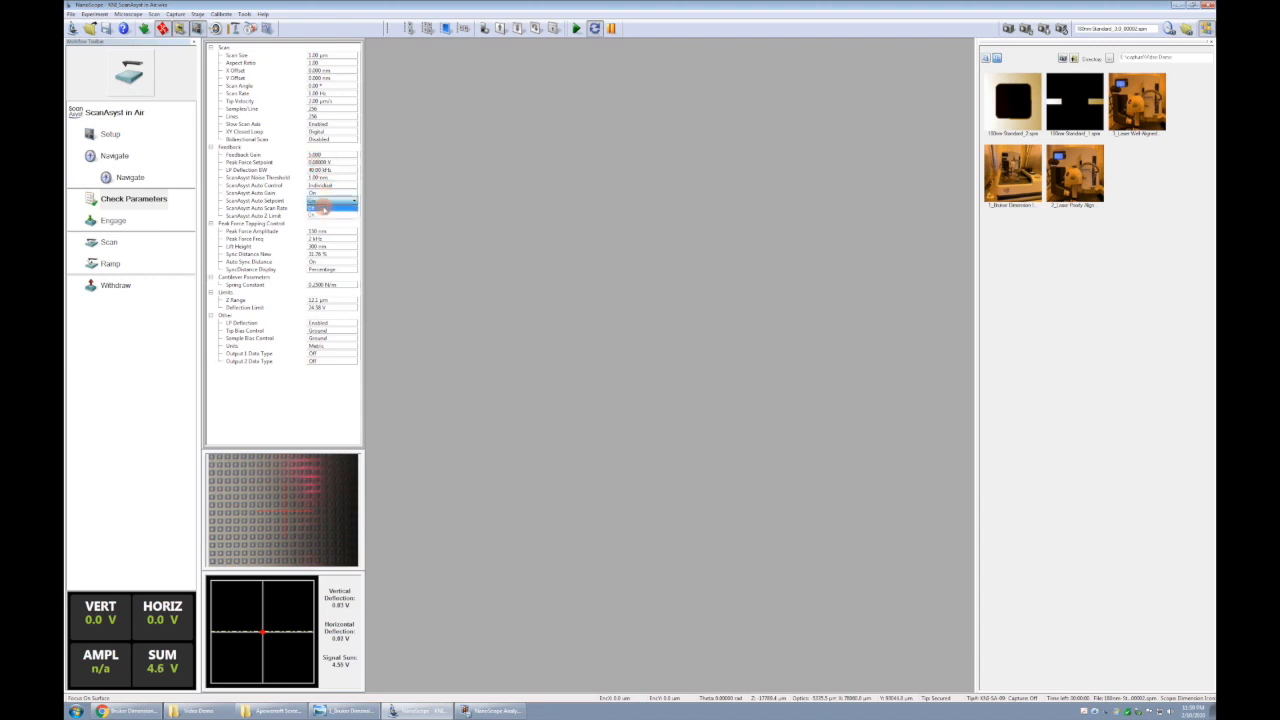
pyautogui.click(330, 200)
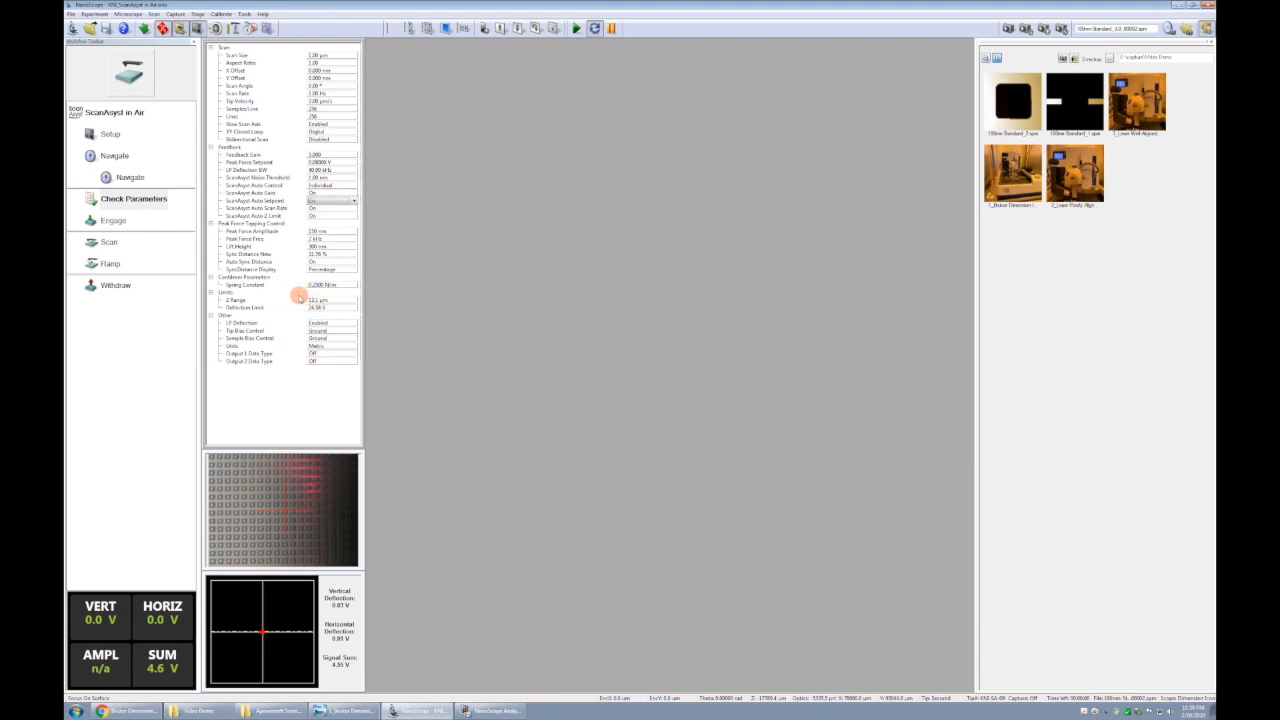
pyautogui.moveTo(290, 298)
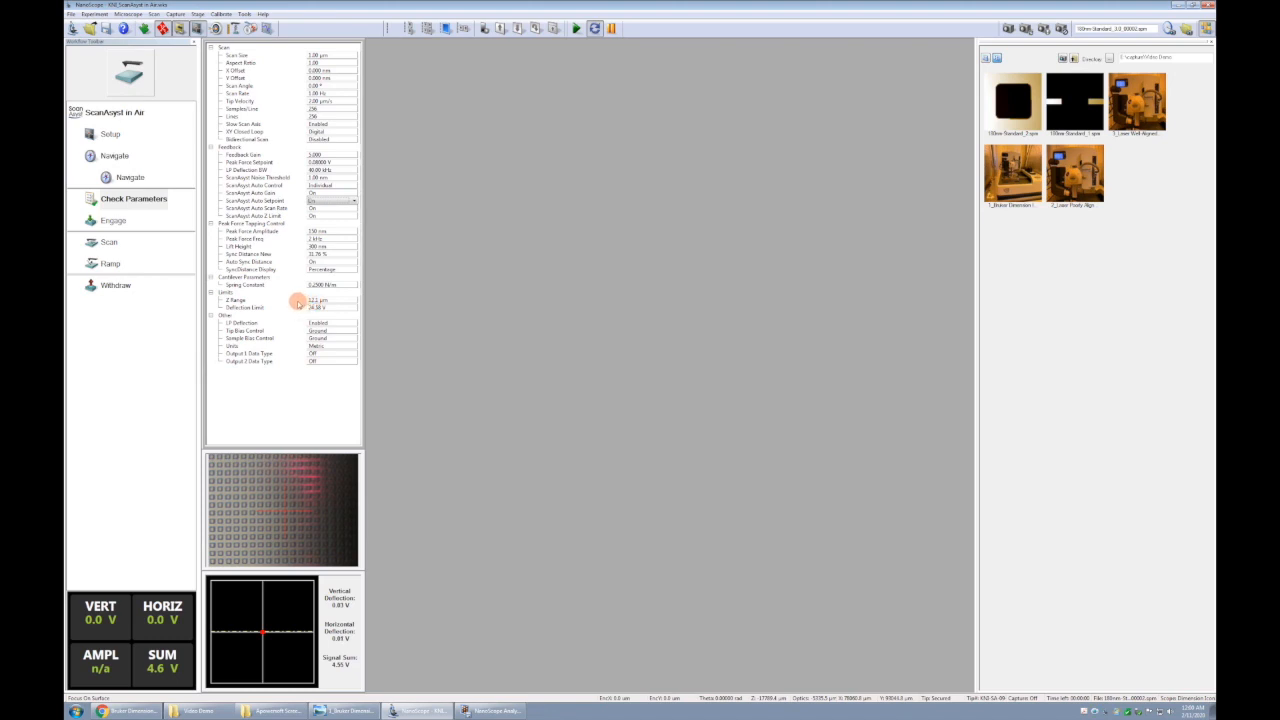
pyautogui.moveTo(290, 290)
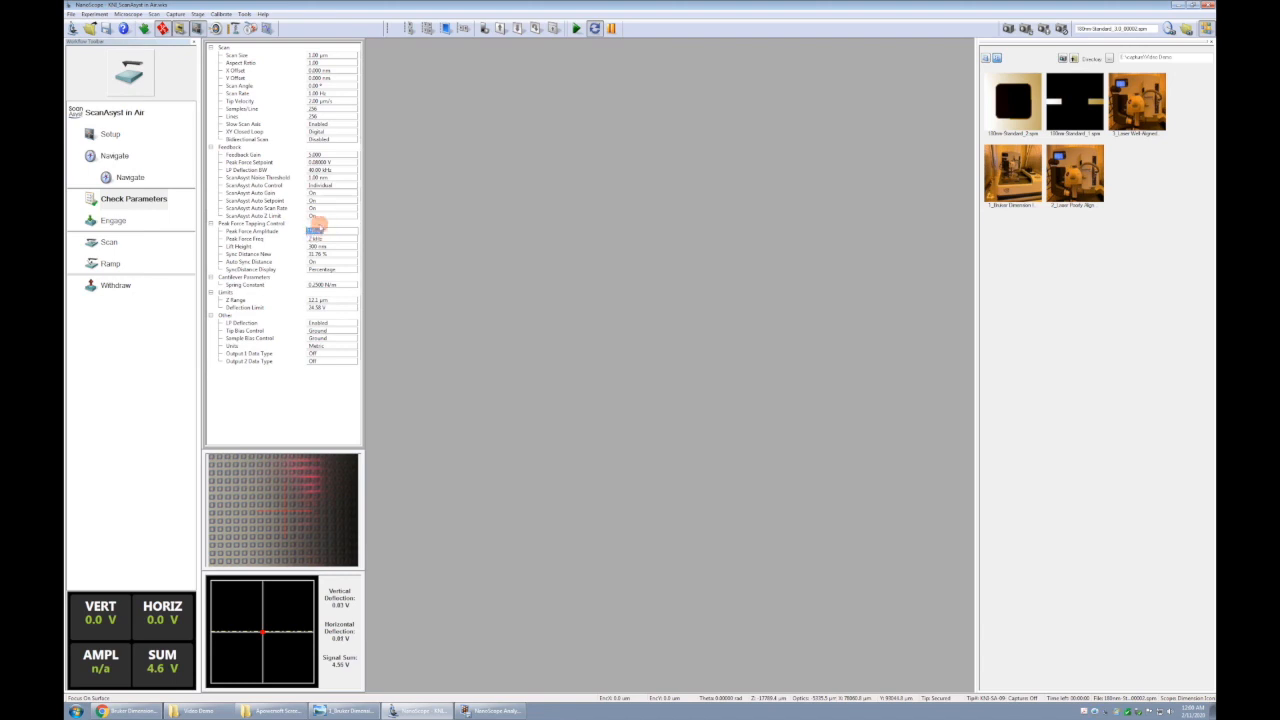
# Enter a new Peak Force Amplitude value and move on to the Z Range limit
pyautogui.click(328, 162)
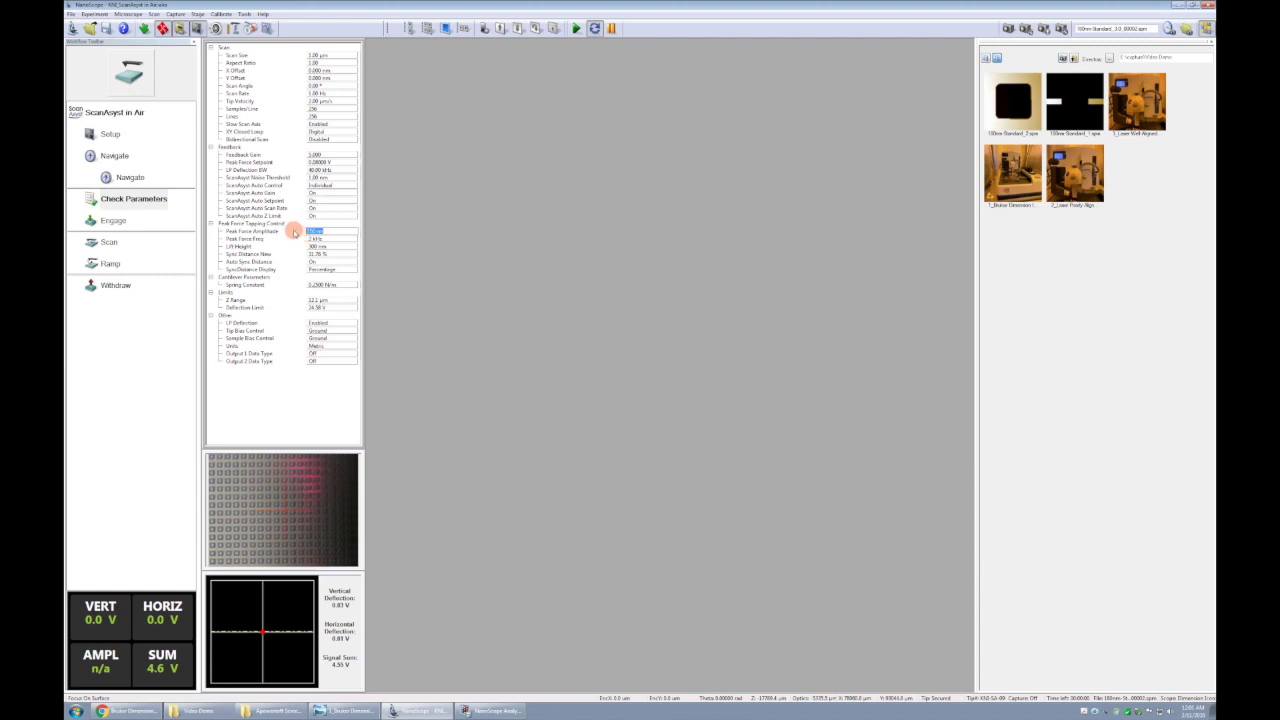
pyautogui.moveTo(294, 232)
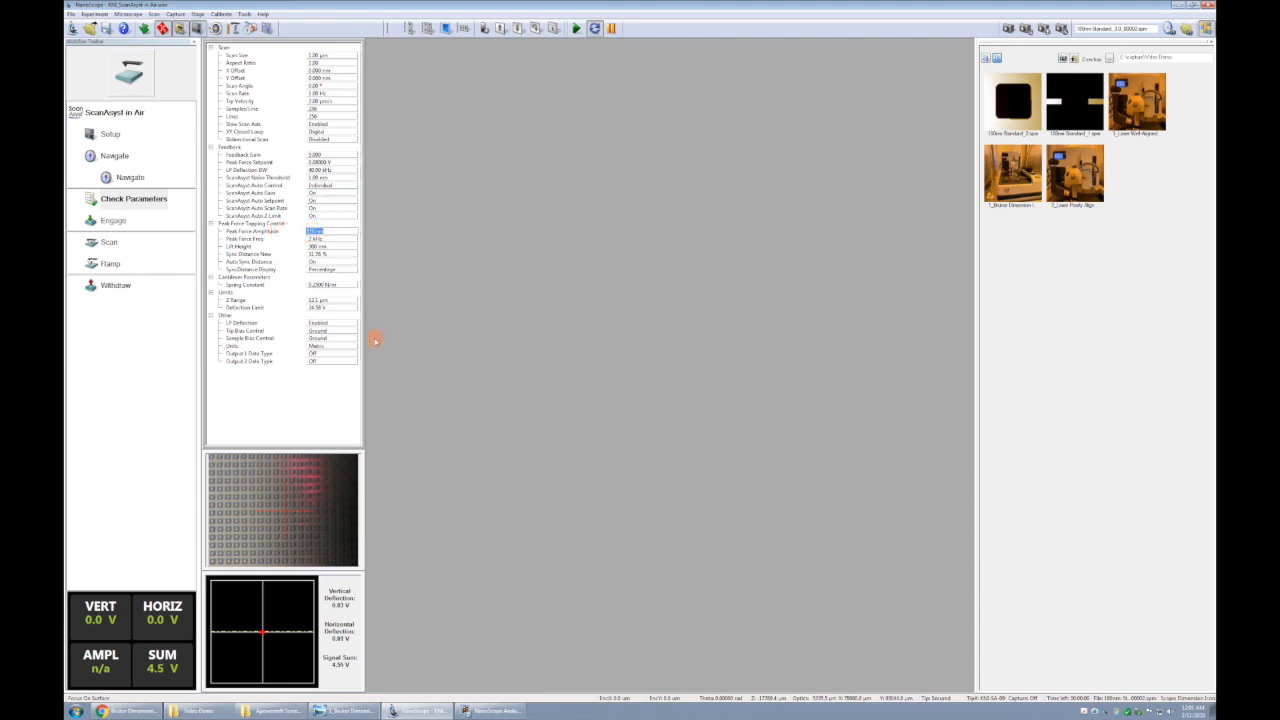
pyautogui.moveTo(504, 500)
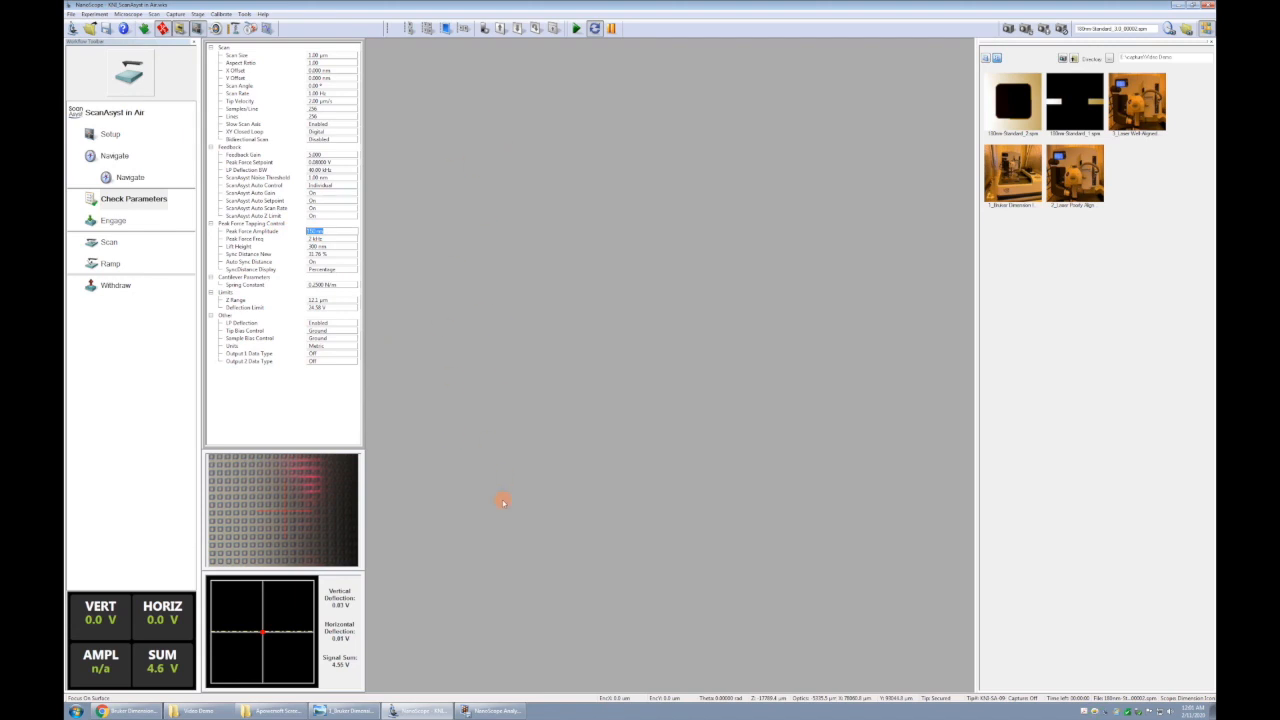
pyautogui.moveTo(494, 488)
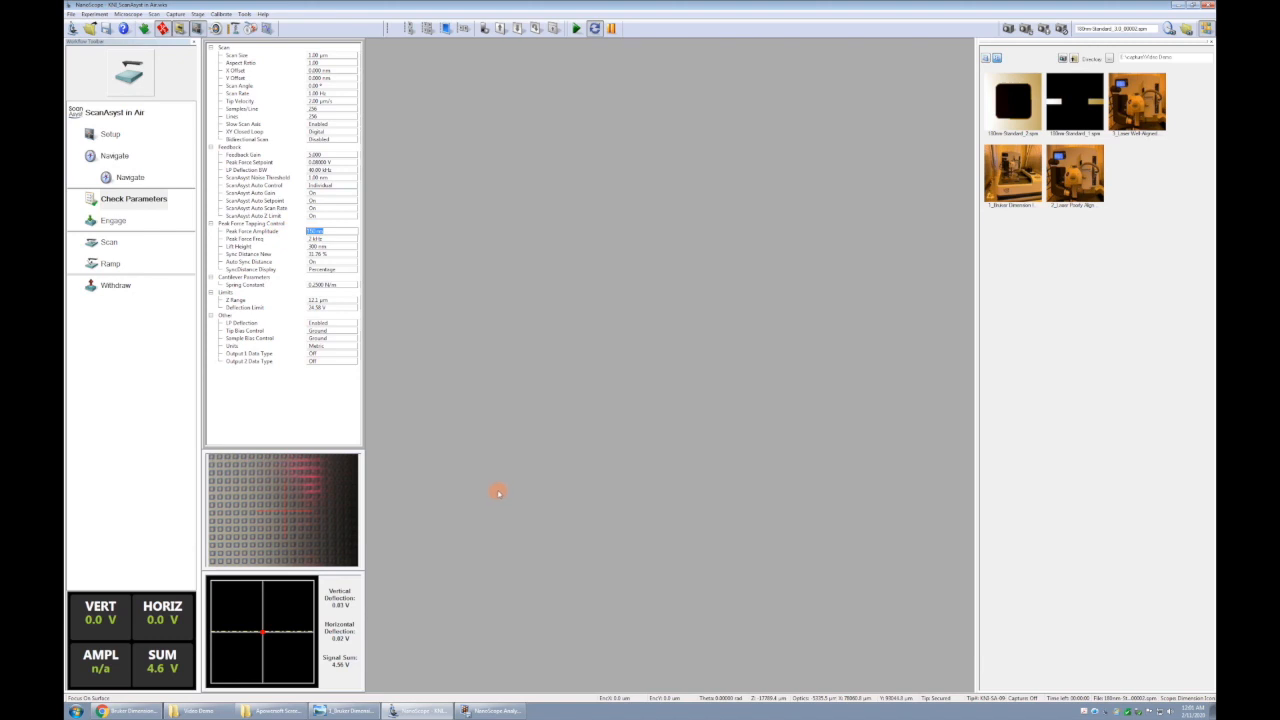
pyautogui.moveTo(504, 478)
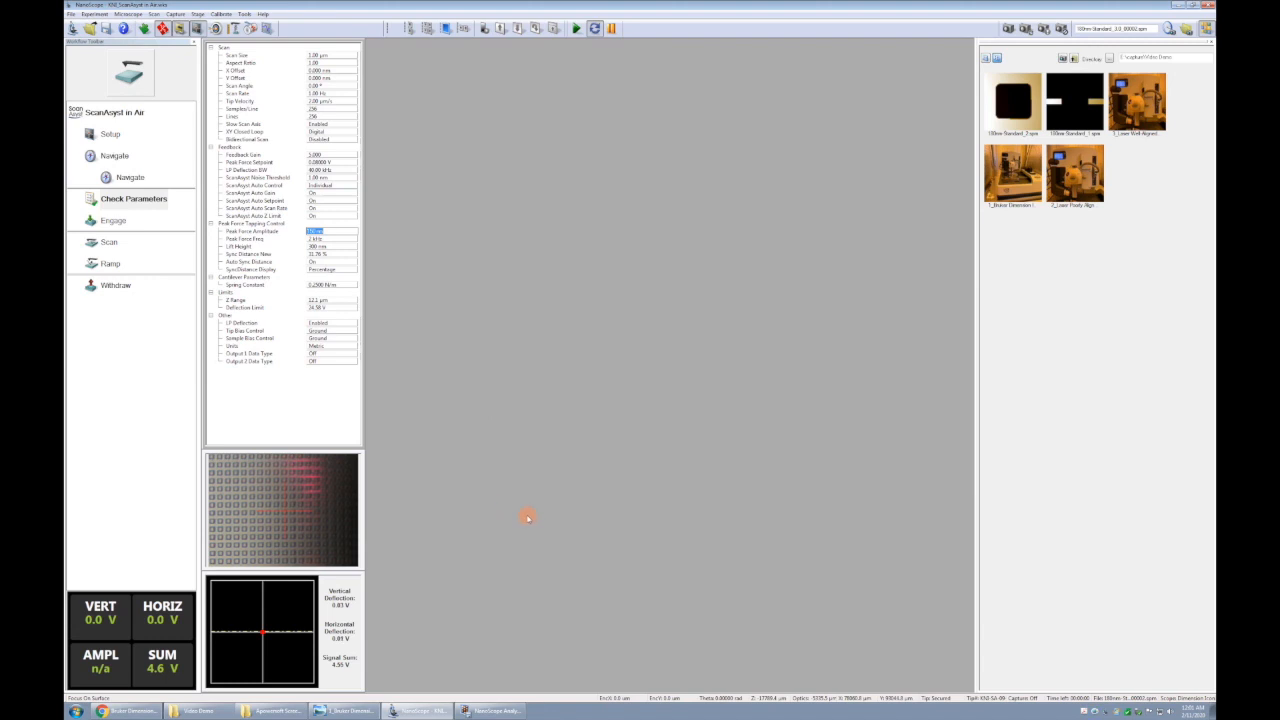
pyautogui.moveTo(740, 490)
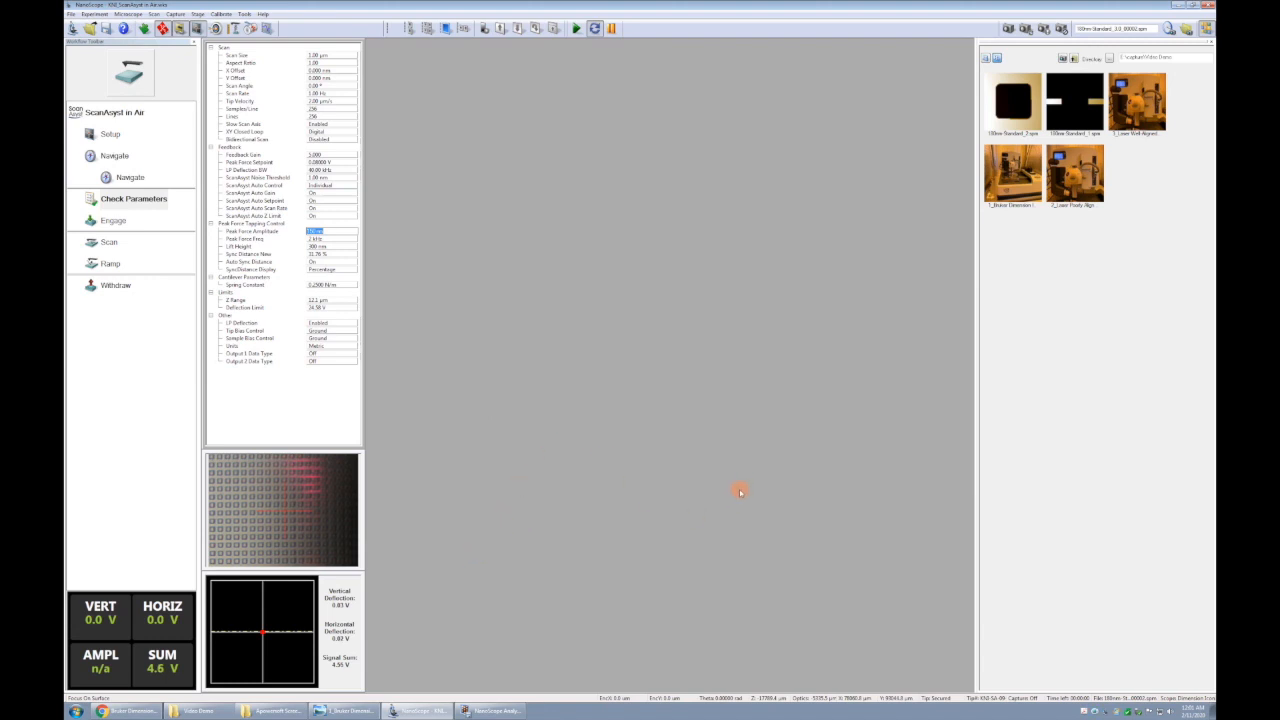
pyautogui.moveTo(536, 444)
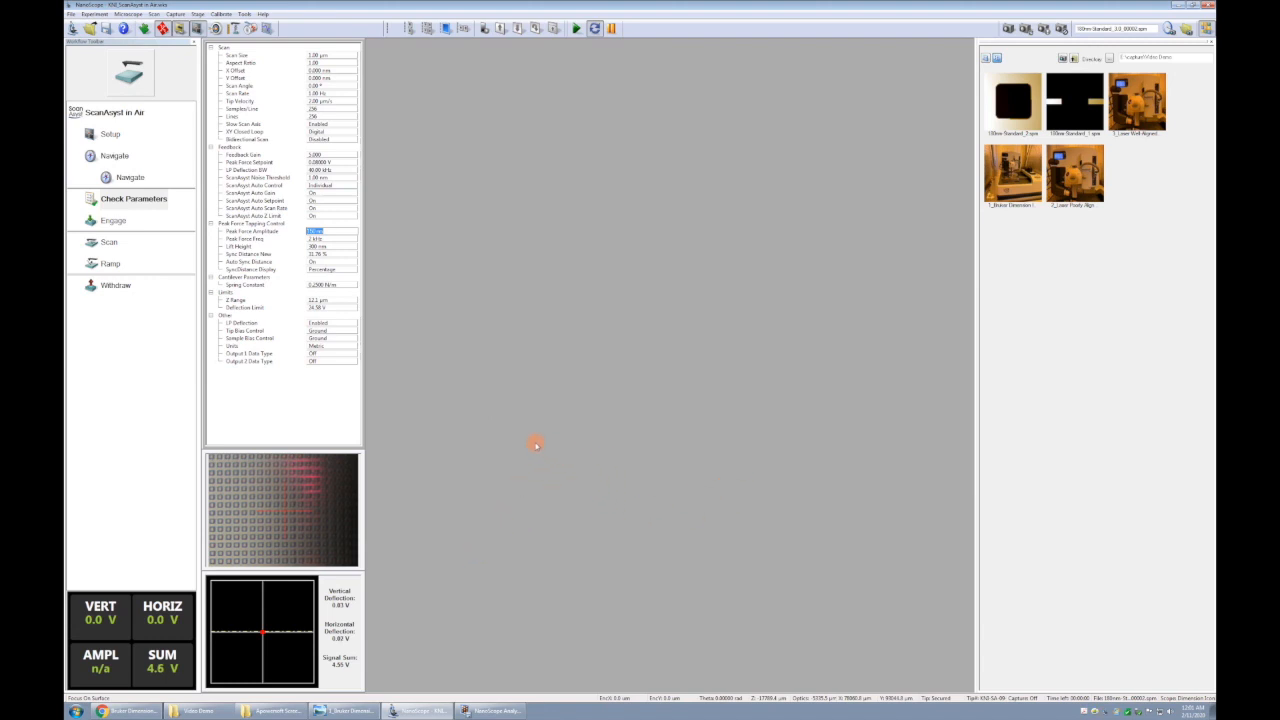
pyautogui.moveTo(876, 320)
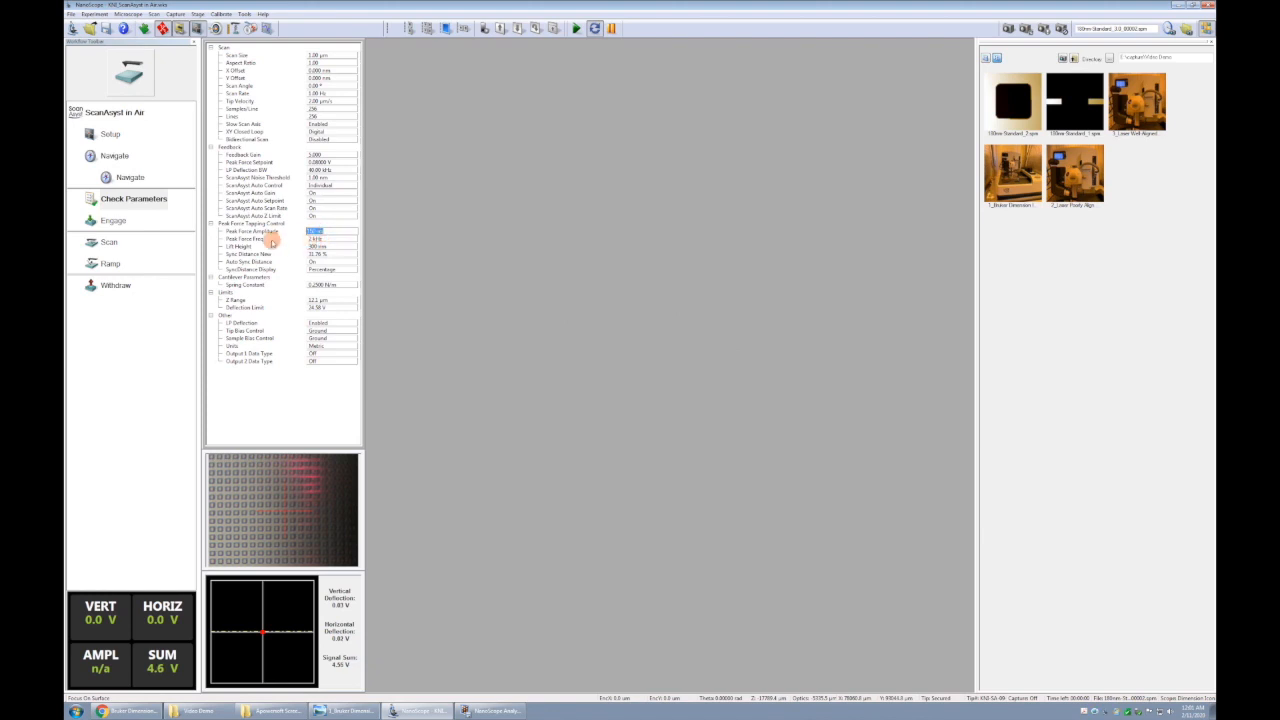
pyautogui.click(348, 240)
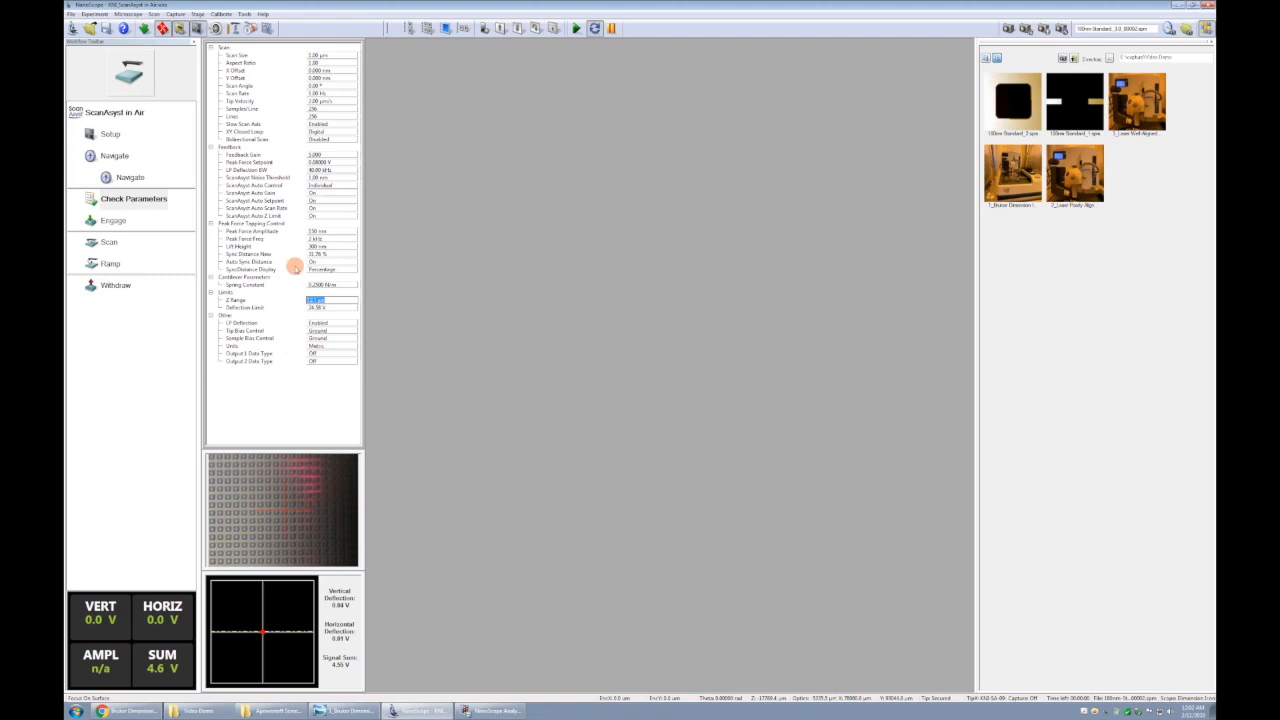
pyautogui.moveTo(290, 320)
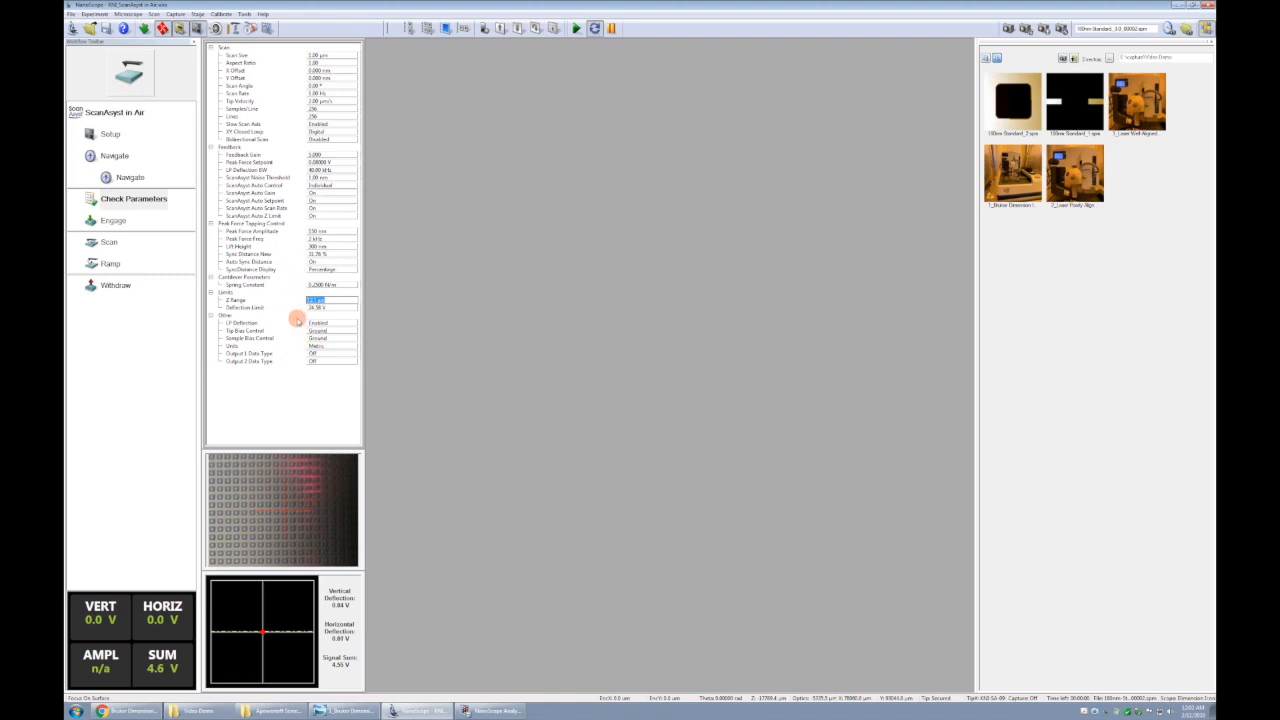